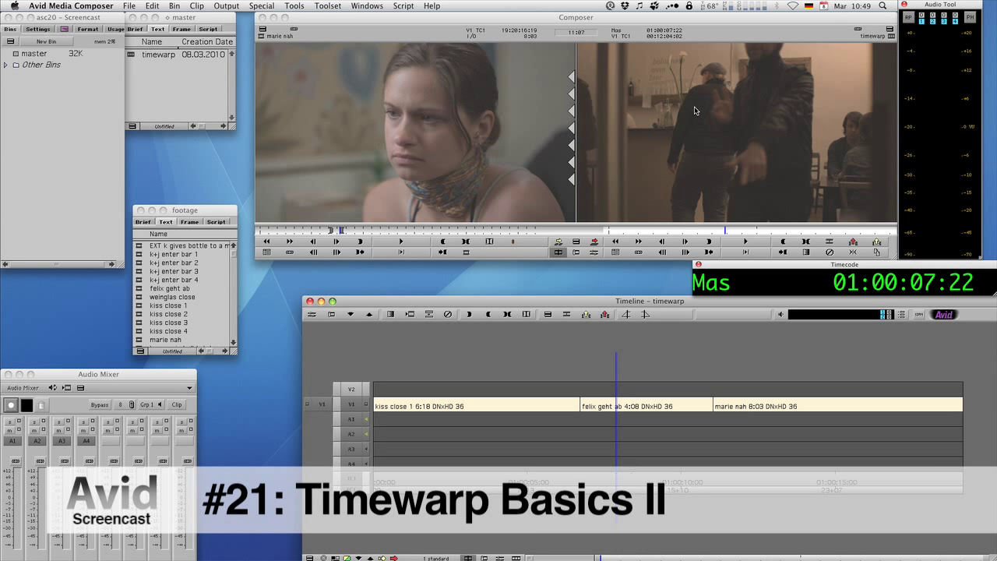
mouse_move(486, 74)
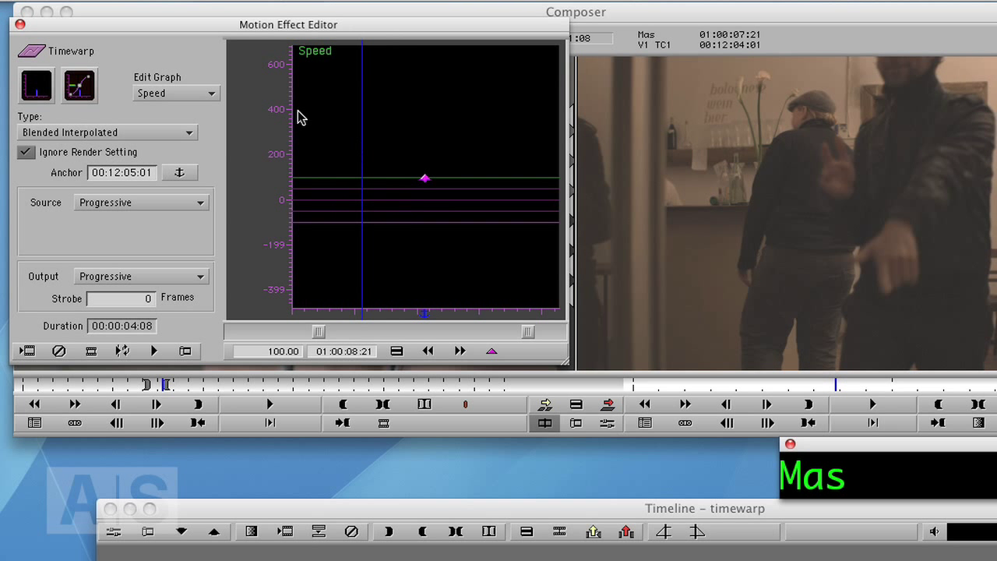
mouse_move(38, 95)
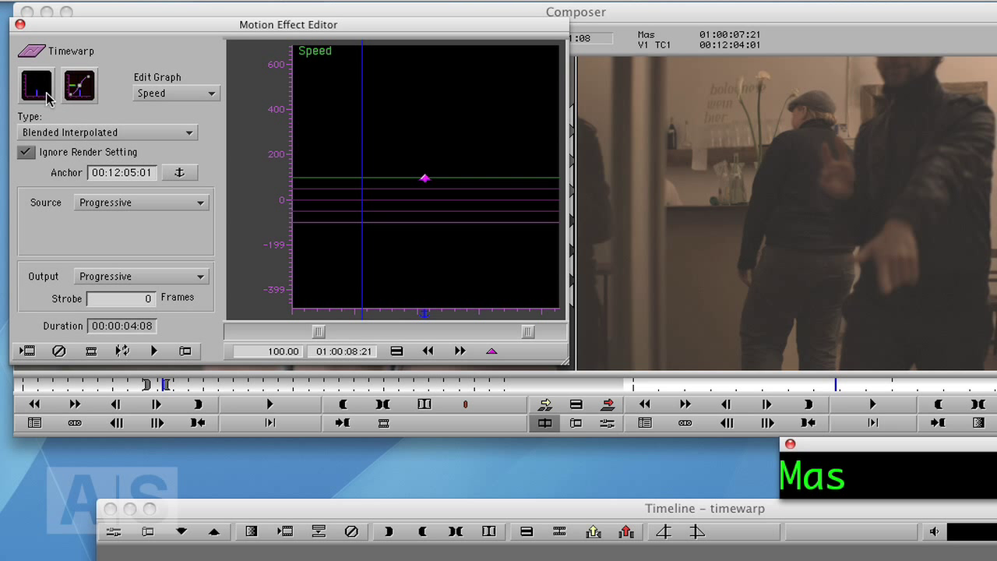
Step: Switch the timewarp's Edit Graph from Speed to Position in the Motion Effect Editor
left_click(175, 93)
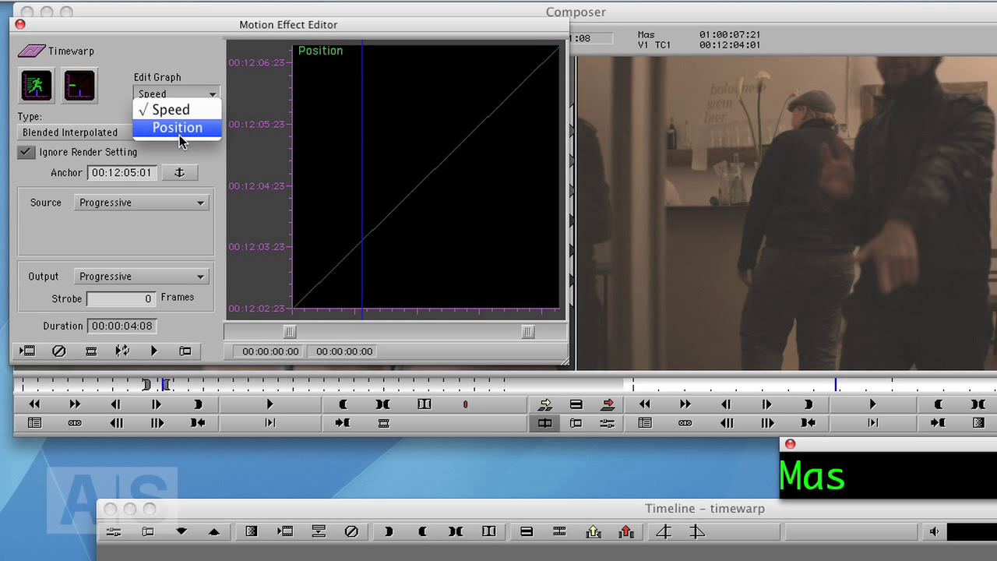
left_click(177, 127)
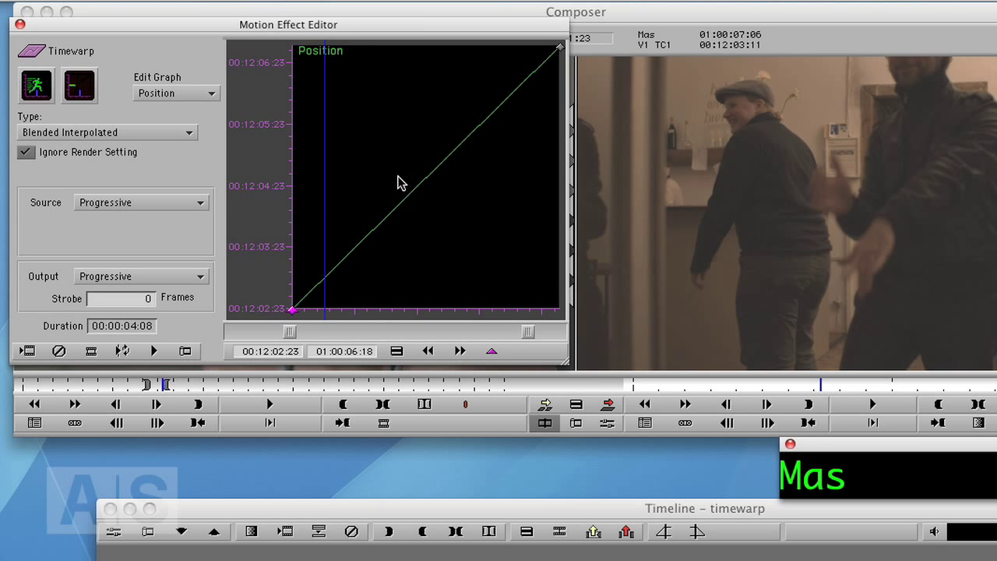
right_click(401, 183)
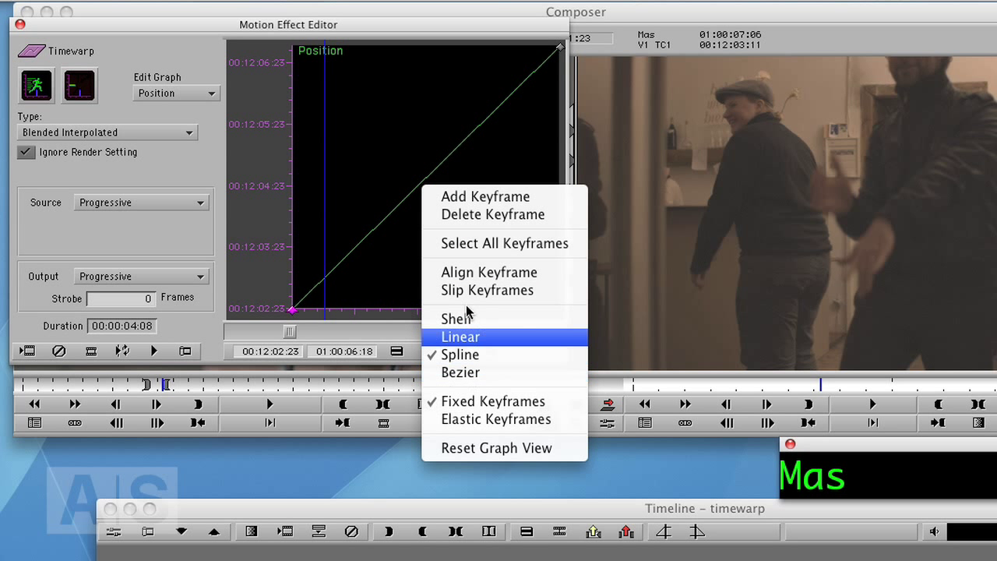
mouse_move(413, 171)
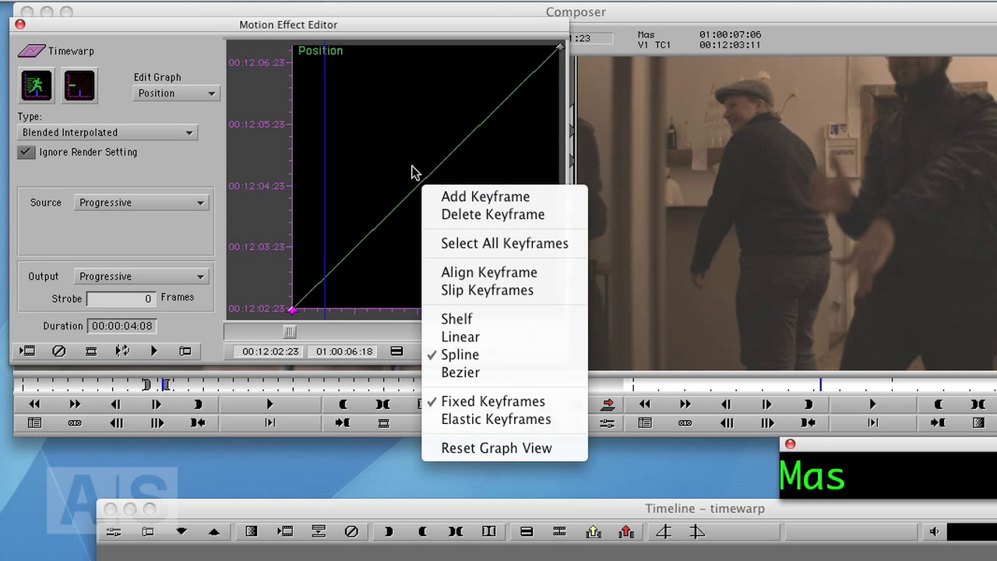
left_click(327, 312)
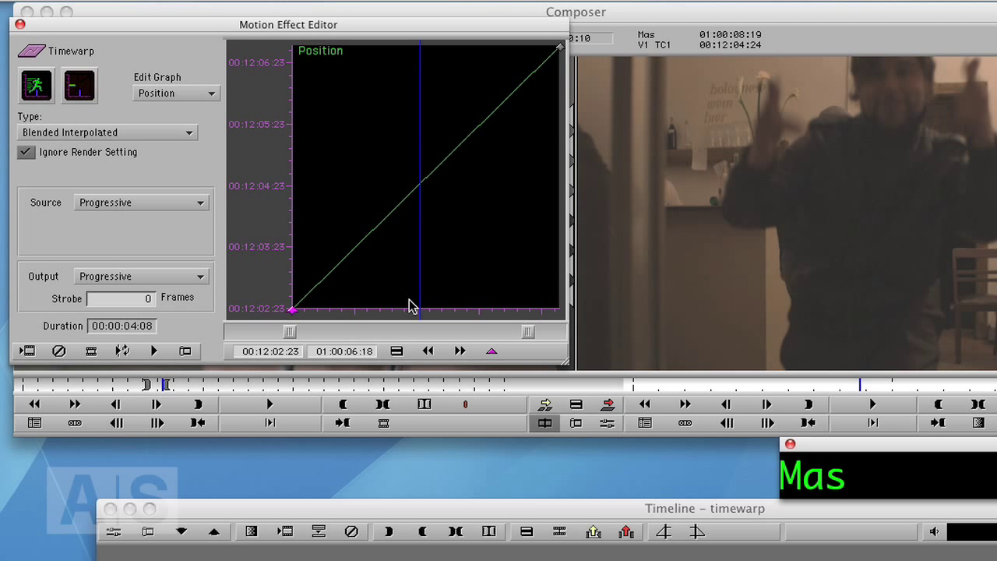
mouse_move(426, 319)
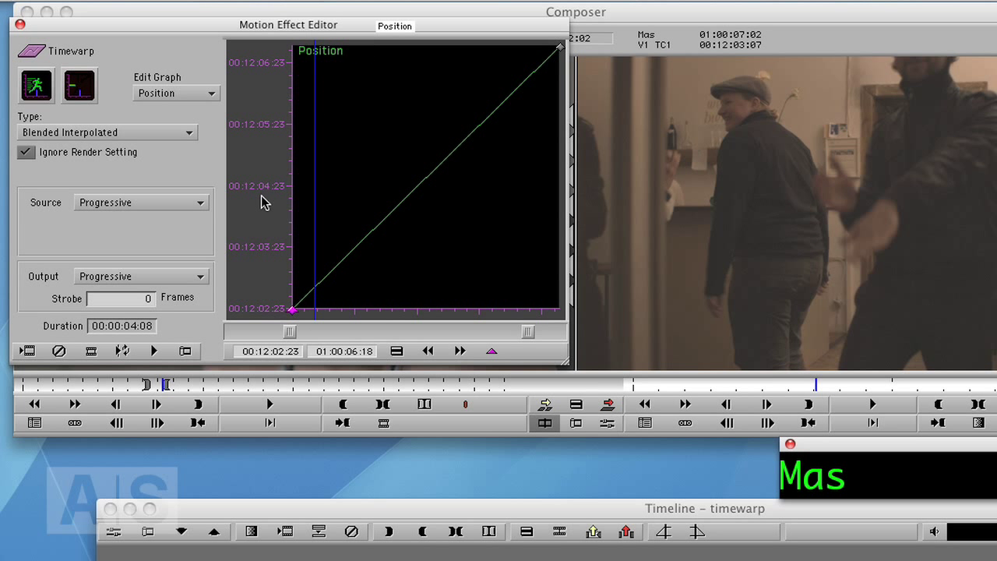
mouse_move(278, 106)
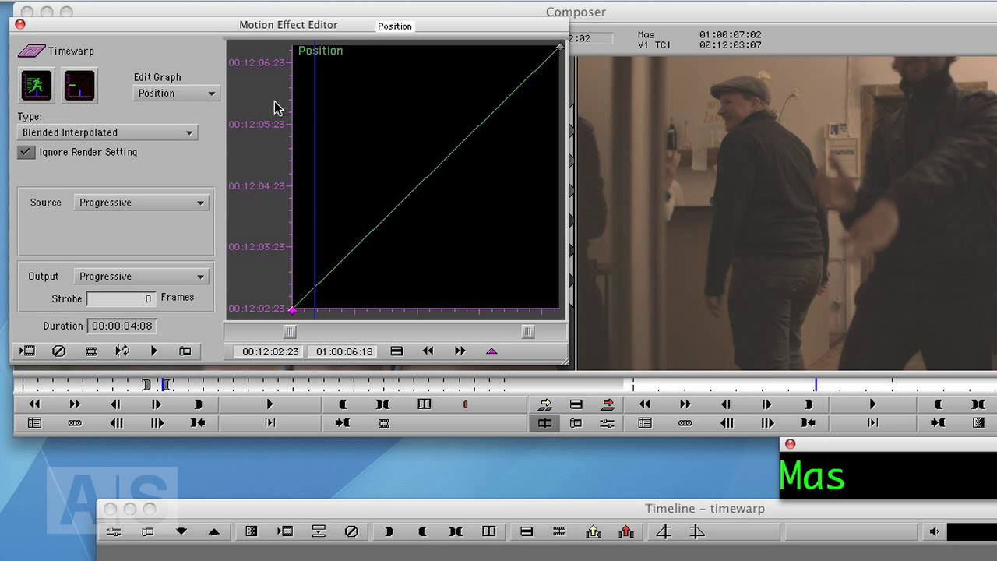
mouse_move(284, 93)
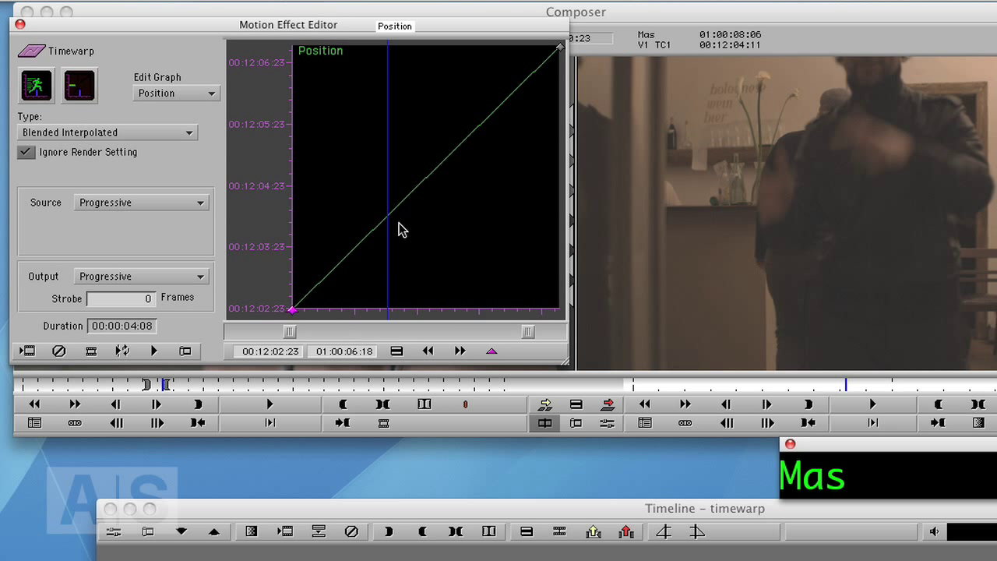
mouse_move(324, 225)
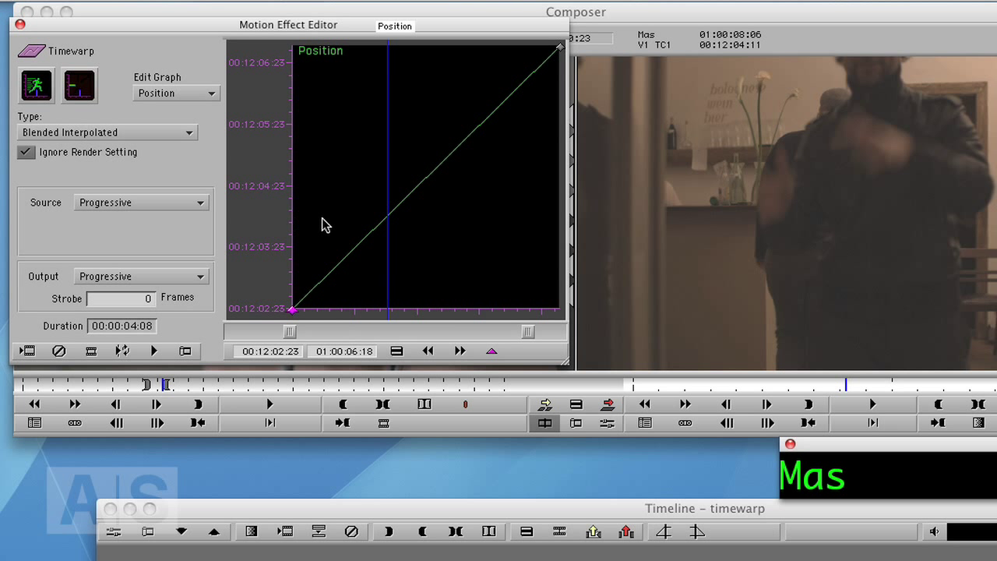
mouse_move(312, 228)
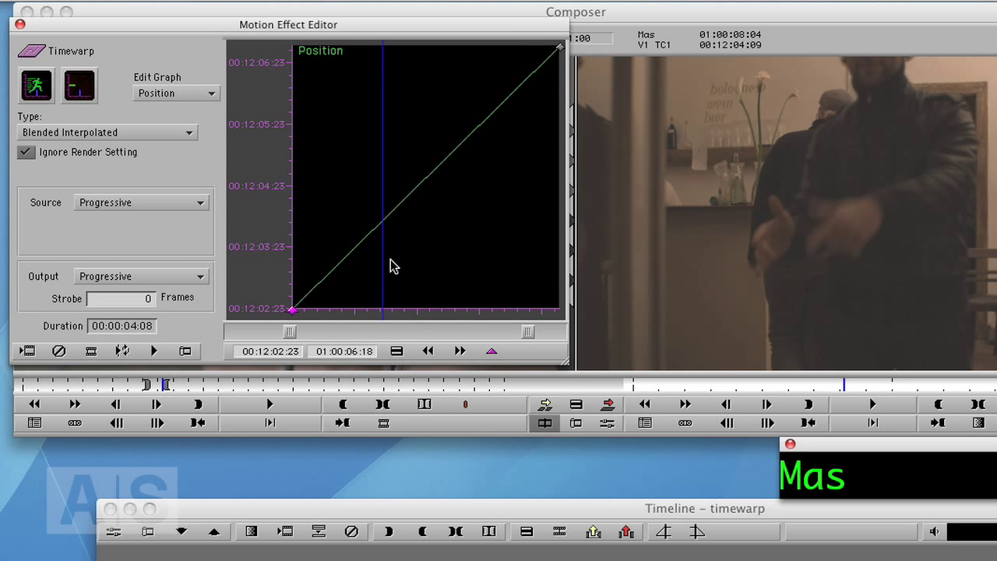
mouse_move(384, 292)
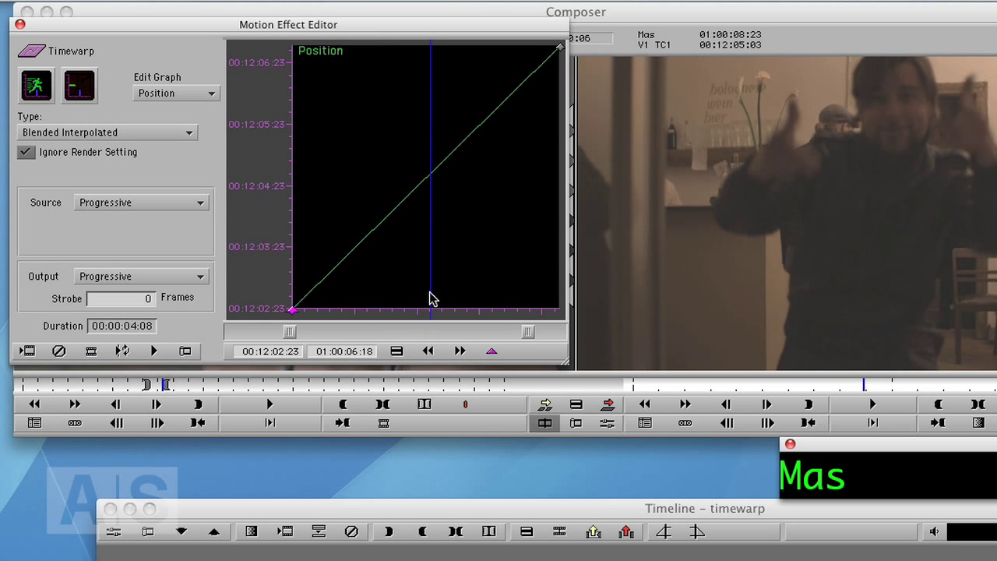
mouse_move(438, 285)
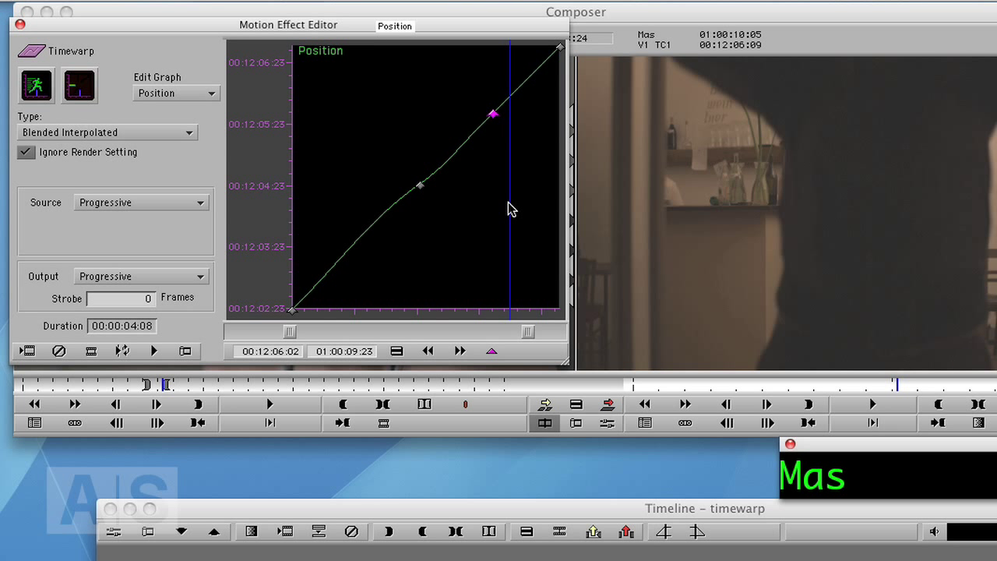
Step: Snap both Position-graph keyframes to the current playhead frame with Align Keyframe
right_click(509, 209)
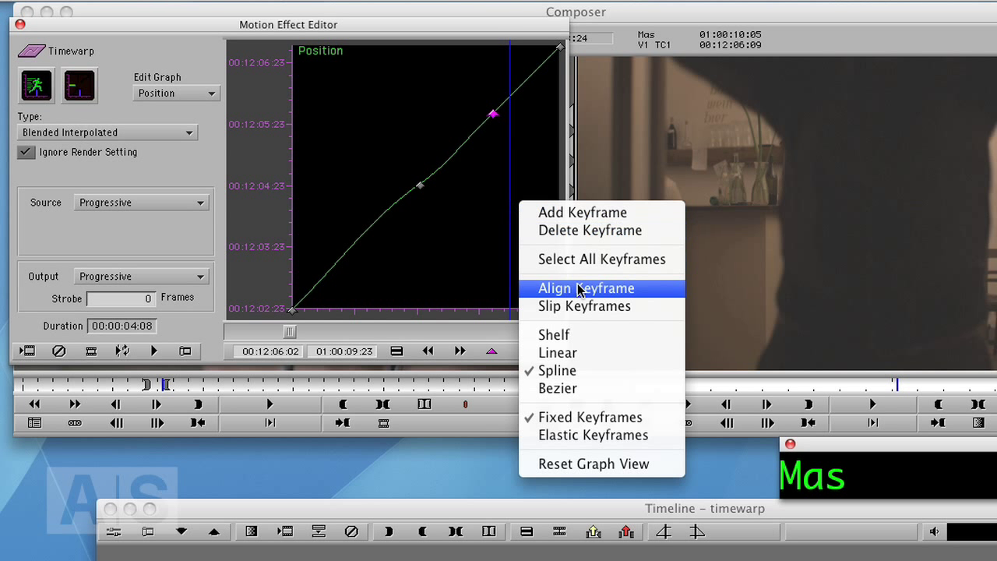
left_click(586, 288)
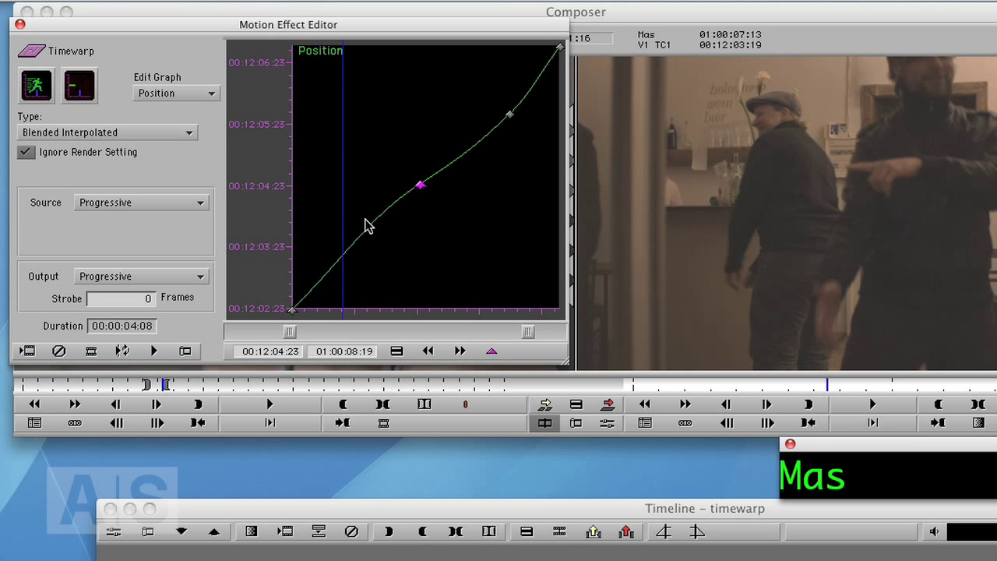
right_click(368, 226)
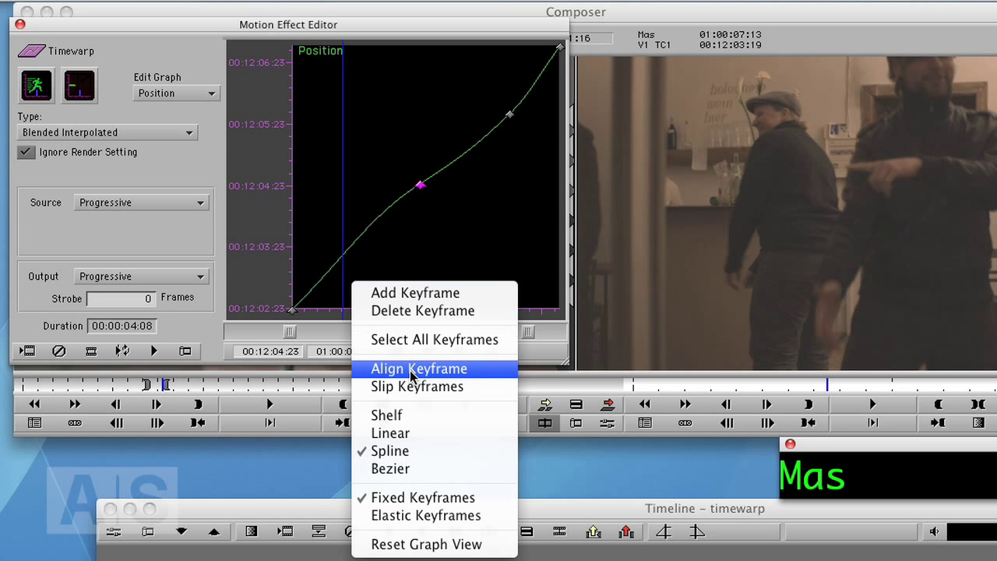
left_click(418, 369)
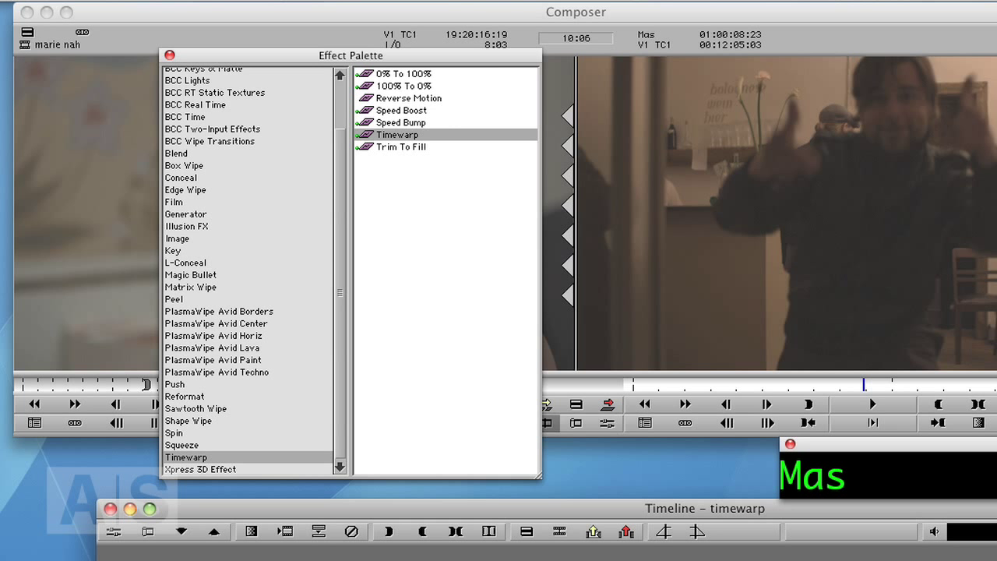
Step: Drag the Trim To Fill timewarp preset onto the felix geht ab clip
left_click_drag(350, 55, 196, 29)
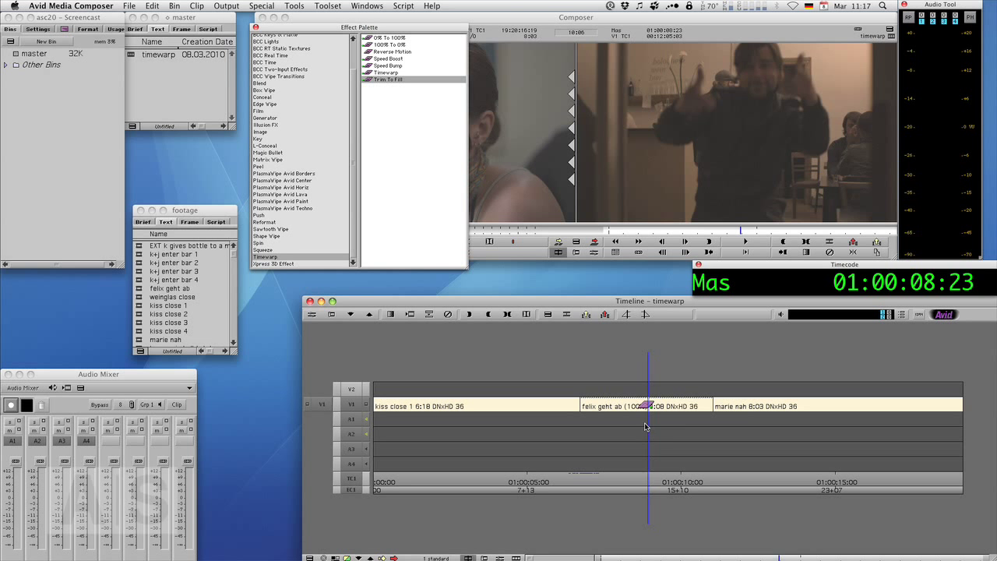
left_click(636, 422)
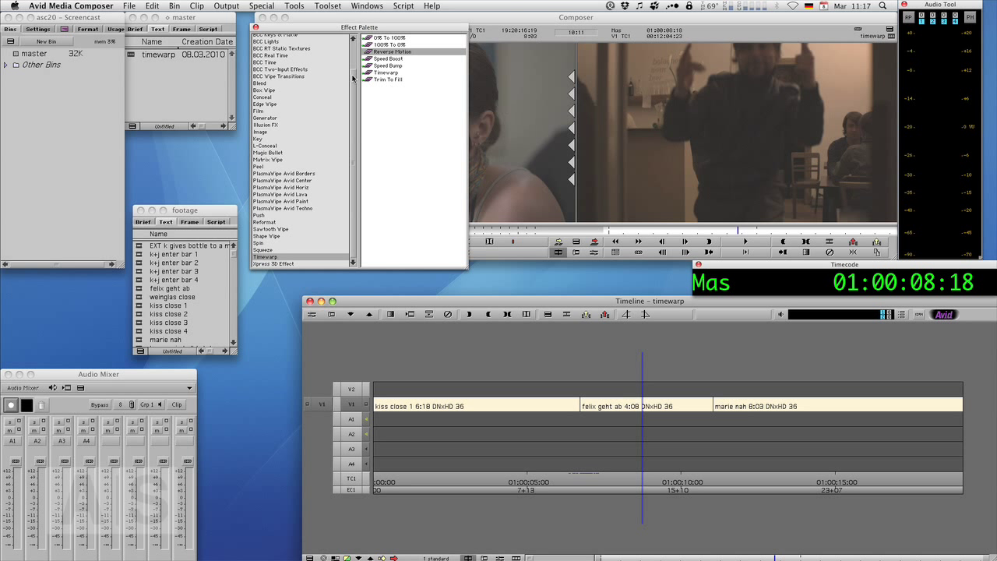
Step: Show the Timewarp clip's Speed graph, steady at 100 percent, in the Motion Effect Editor
left_click(398, 73)
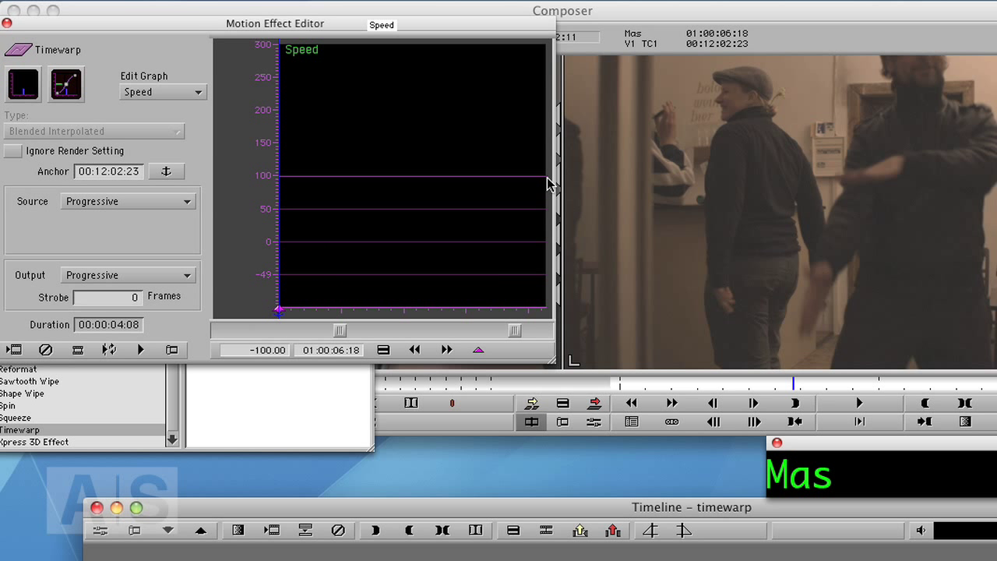
mouse_move(278, 295)
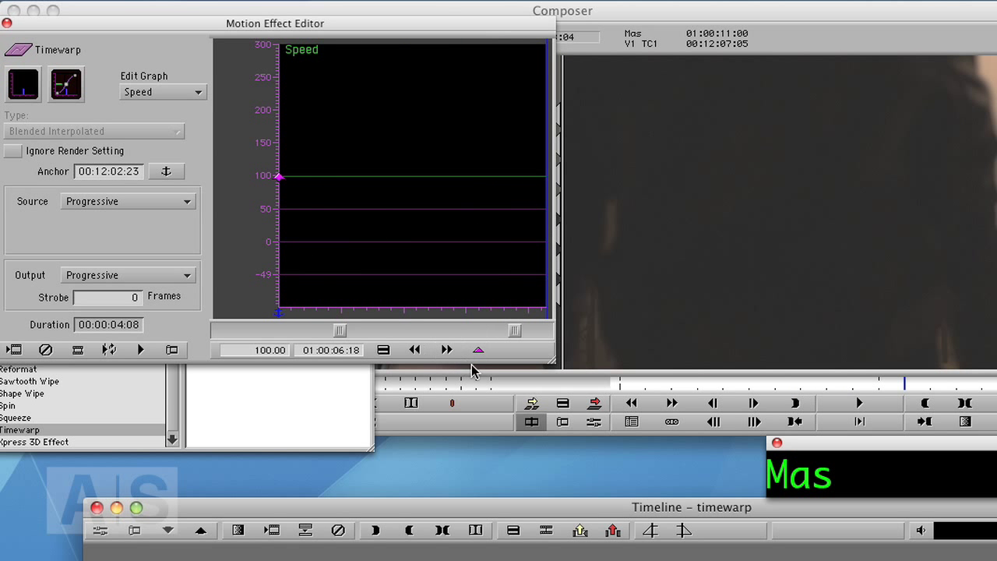
mouse_move(466, 337)
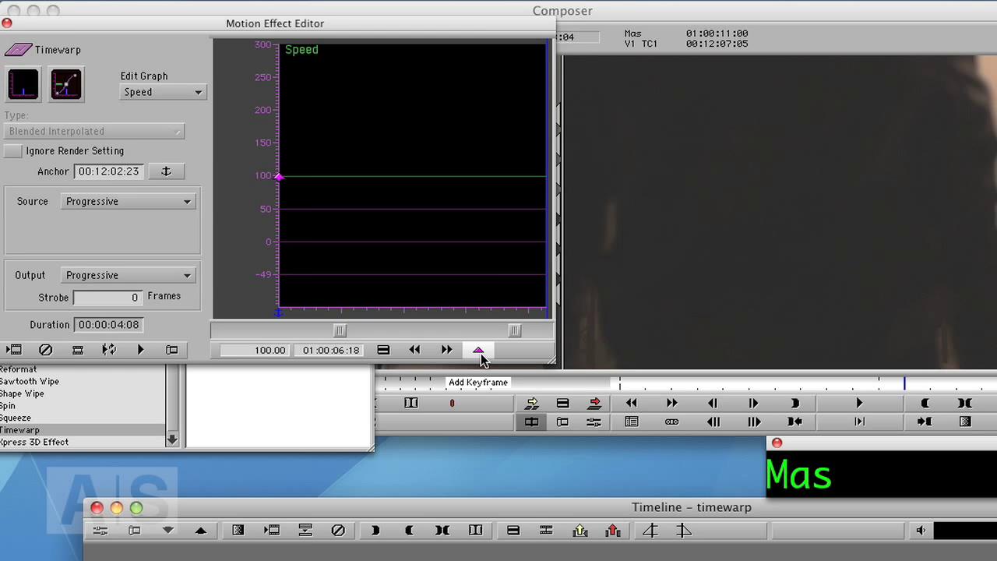
left_click_drag(275, 24, 307, 47)
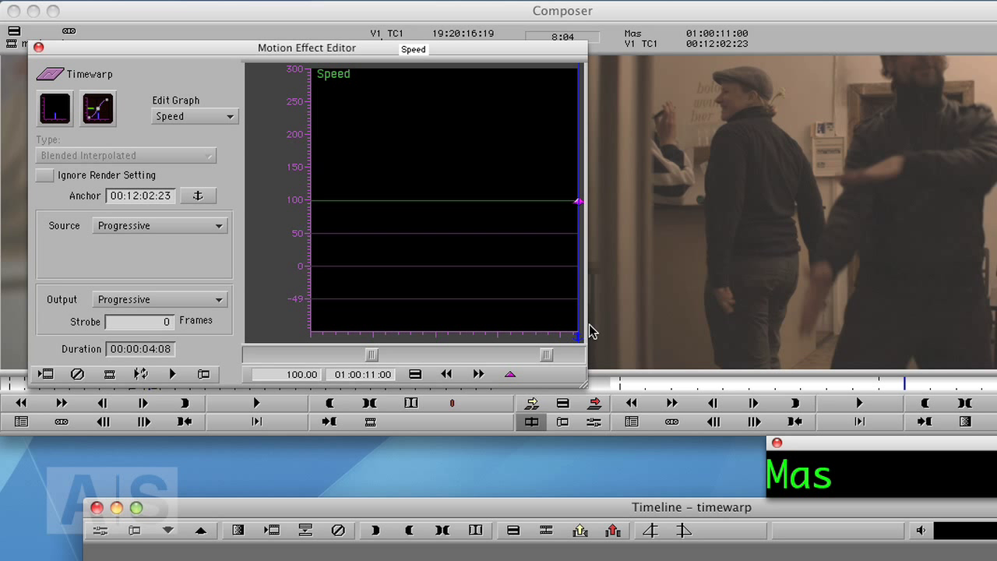
mouse_move(586, 347)
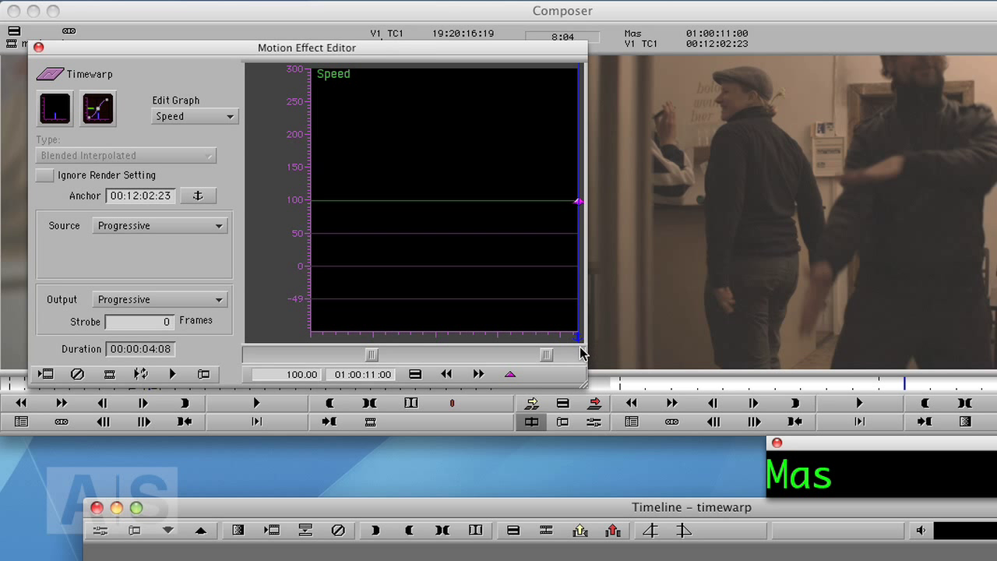
mouse_move(605, 345)
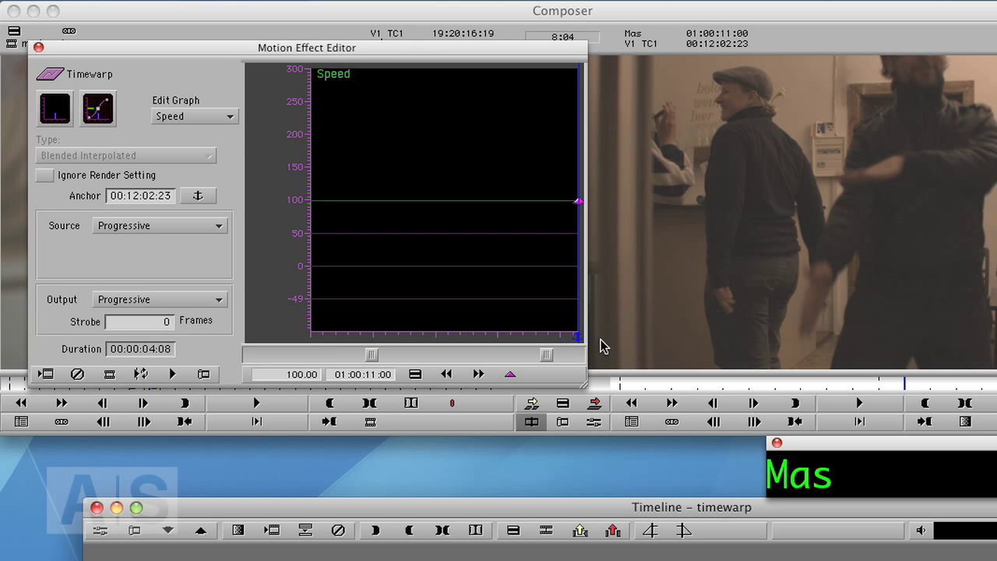
mouse_move(580, 345)
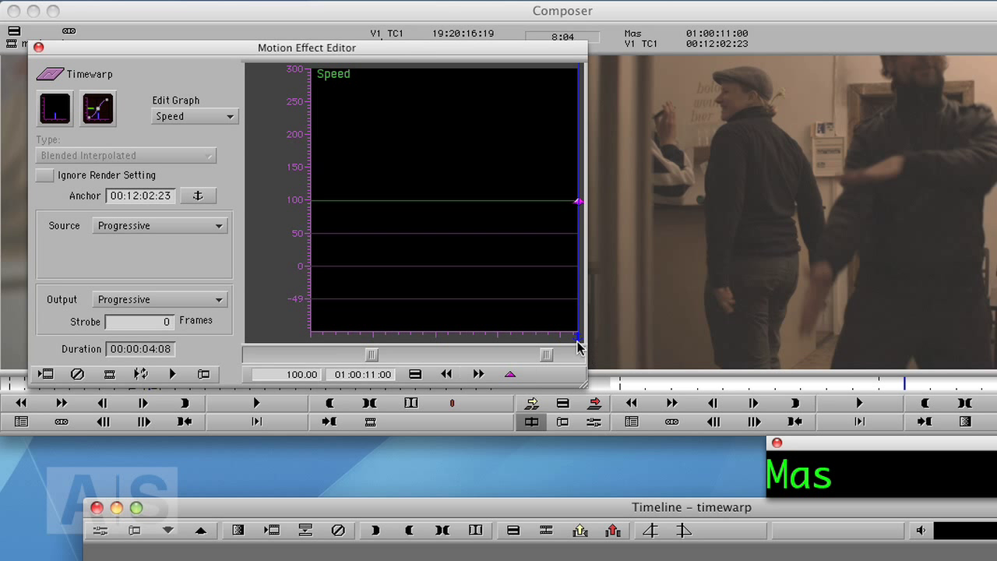
mouse_move(284, 374)
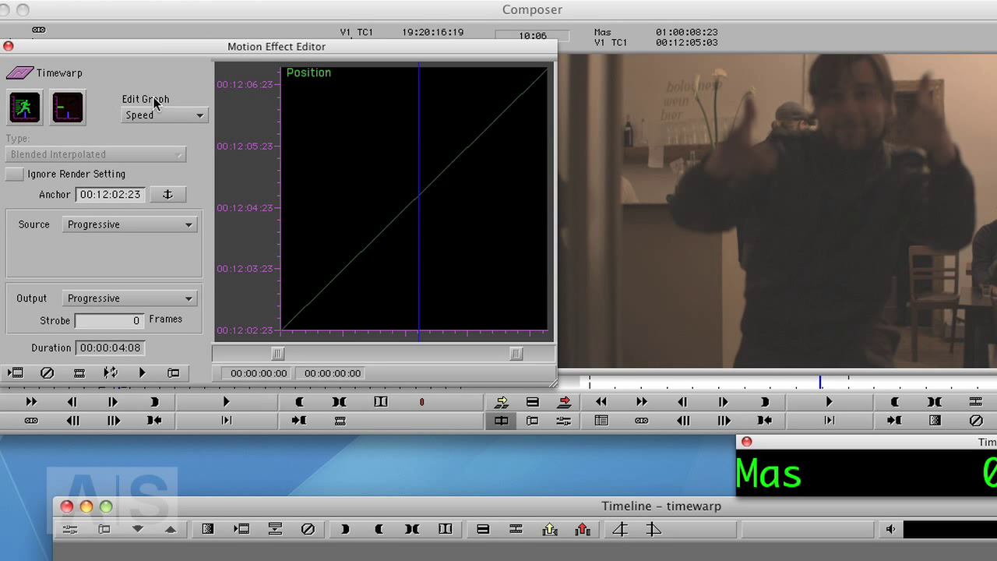
Step: Change the Edit Graph pop-up from Speed to Position for the Timewarp
left_click(164, 115)
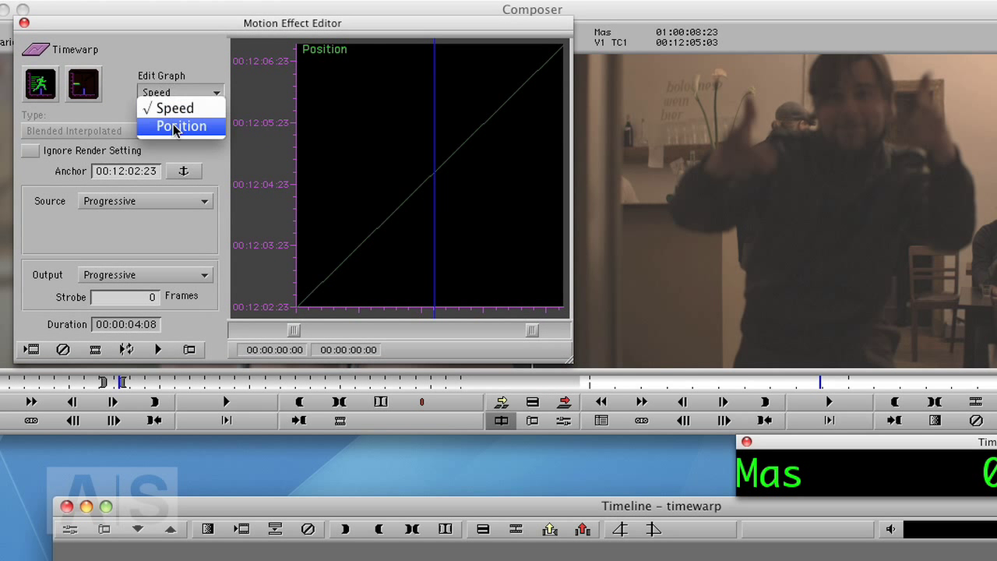
left_click(180, 125)
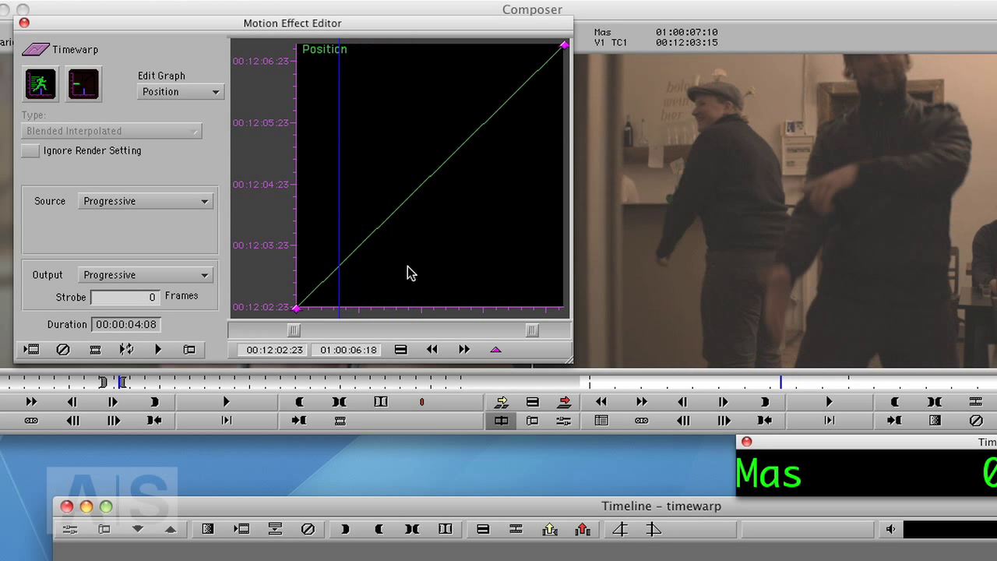
Step: Choose Fixed Keyframes for the Position graph from its context menu
right_click(411, 272)
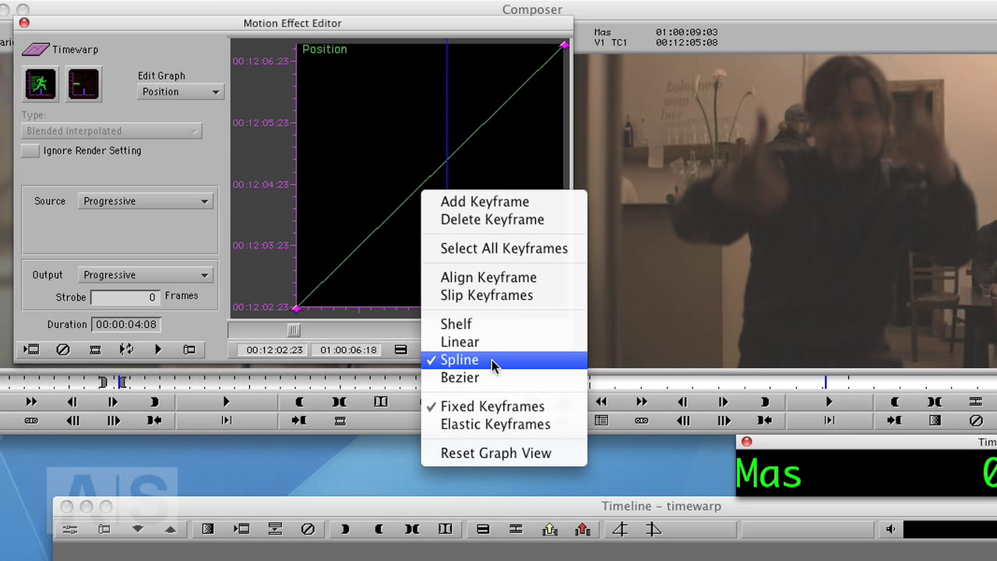
mouse_move(488, 406)
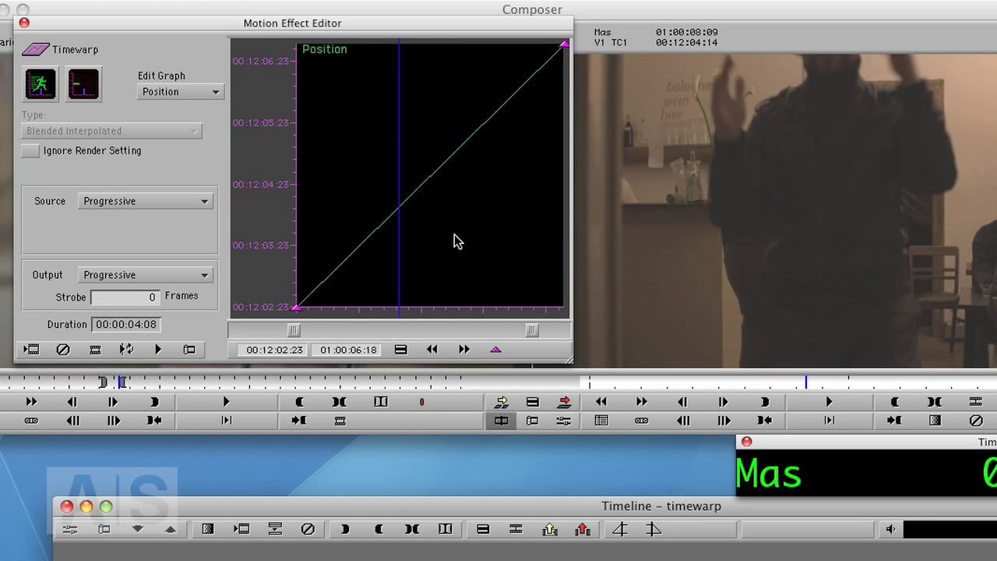
right_click(458, 240)
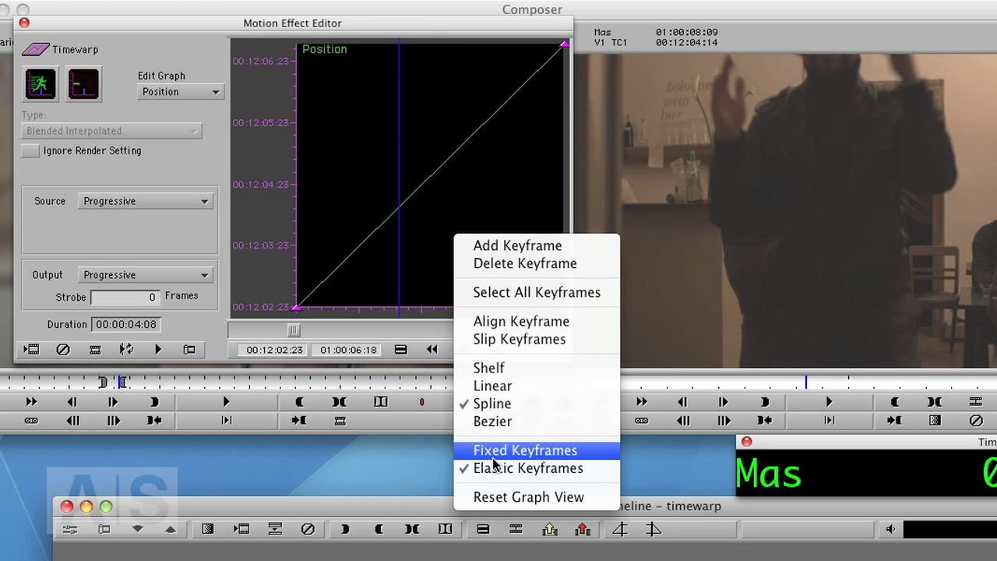
left_click(525, 450)
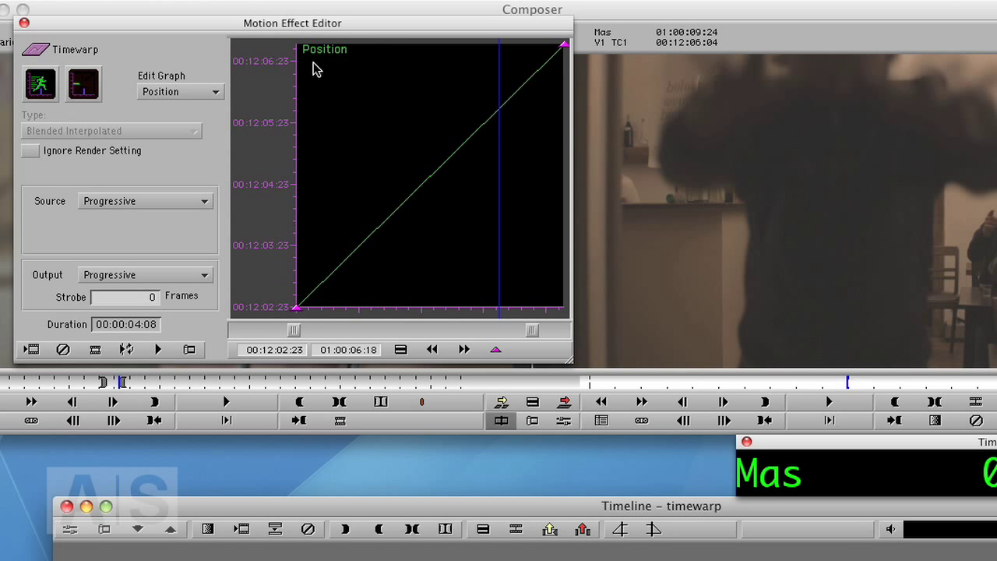
mouse_move(366, 329)
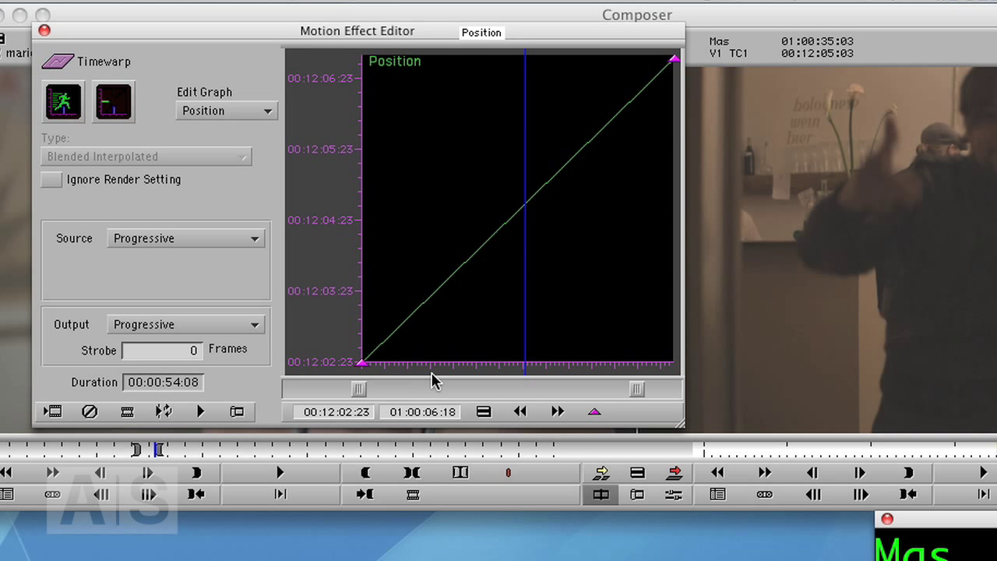
mouse_move(524, 371)
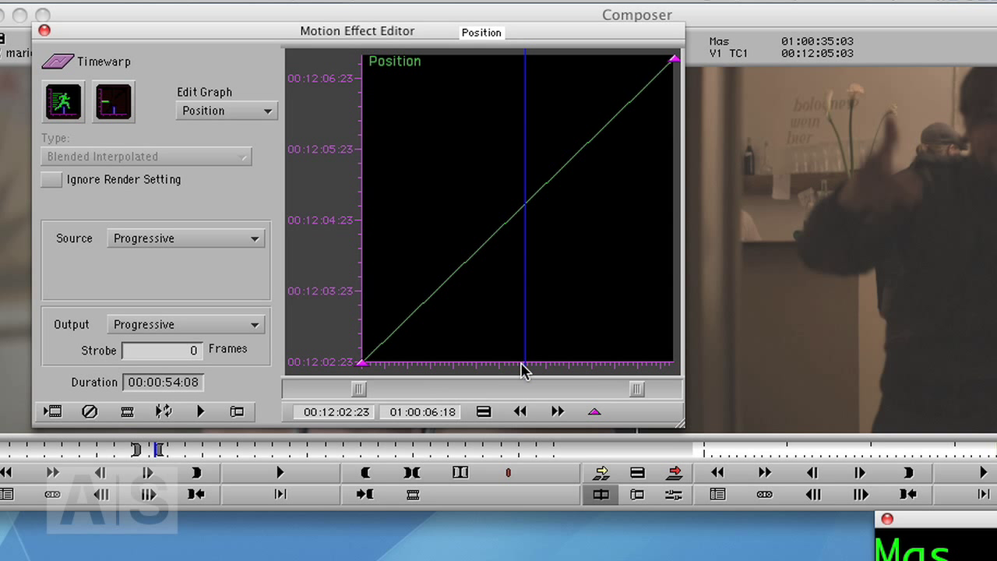
mouse_move(529, 360)
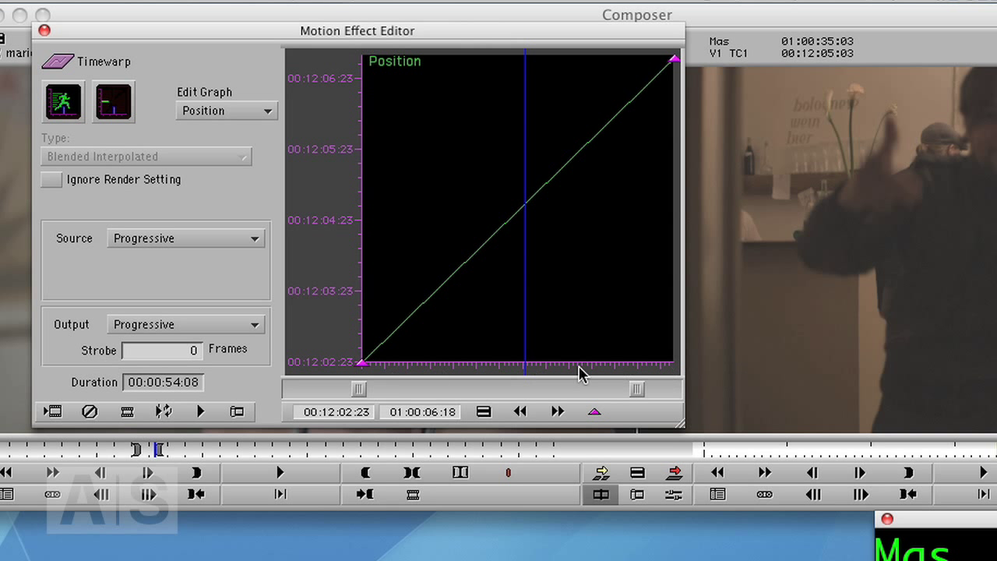
mouse_move(350, 154)
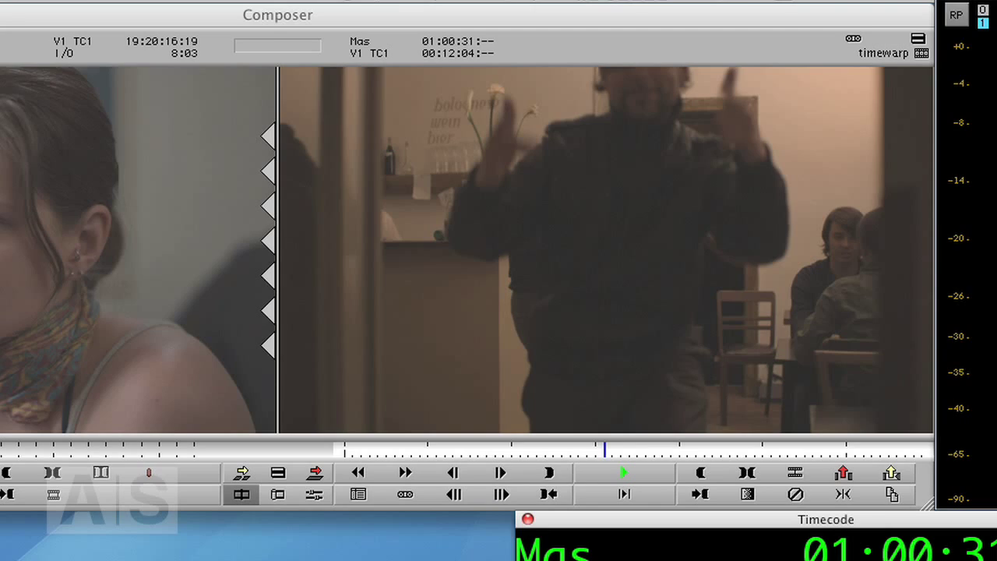
Step: Close the Motion Effect Editor window to return to the timewarp timeline
left_click(624, 472)
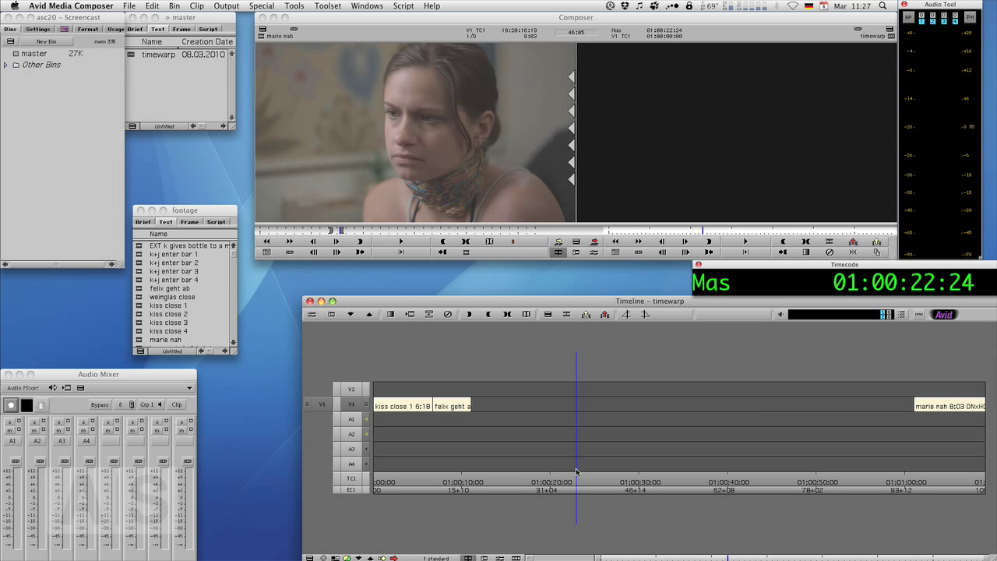
mouse_move(938, 339)
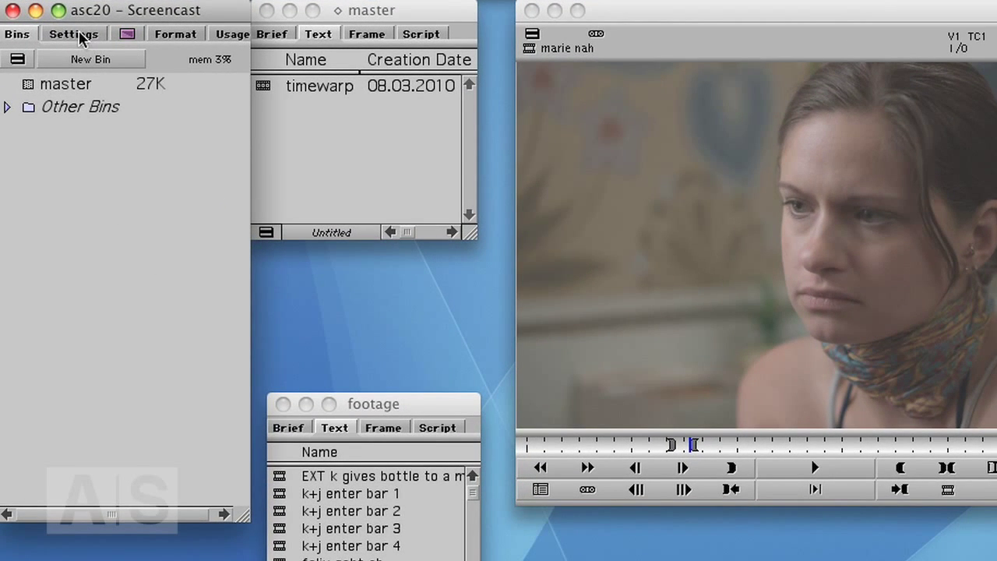
Step: Open the Project window's Settings list and scroll down to Render
left_click(73, 33)
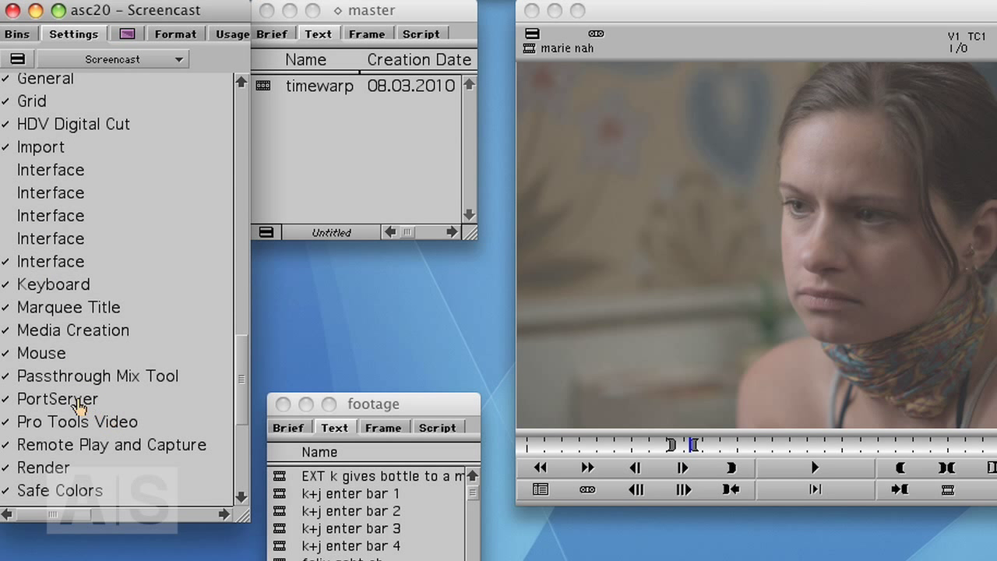
scroll("down", 3)
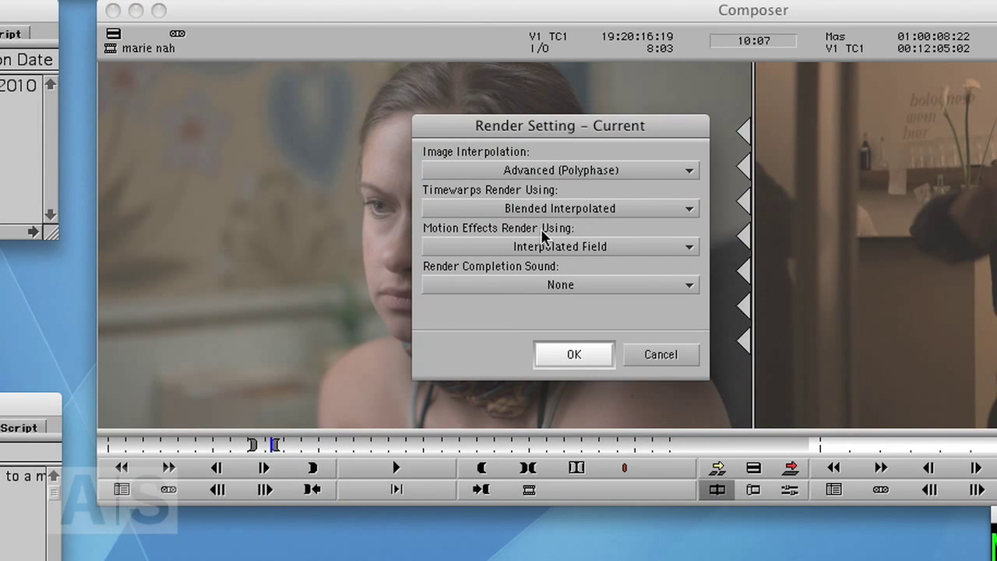
mouse_move(381, 240)
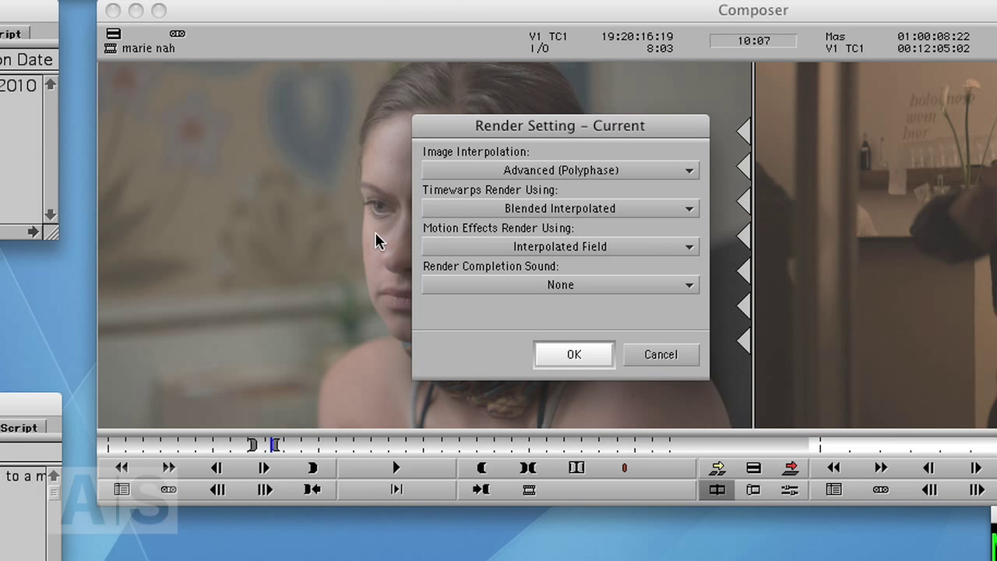
Step: Keep Interpolated Field for motion effects and Blended Interpolated for timewarps
left_click(559, 246)
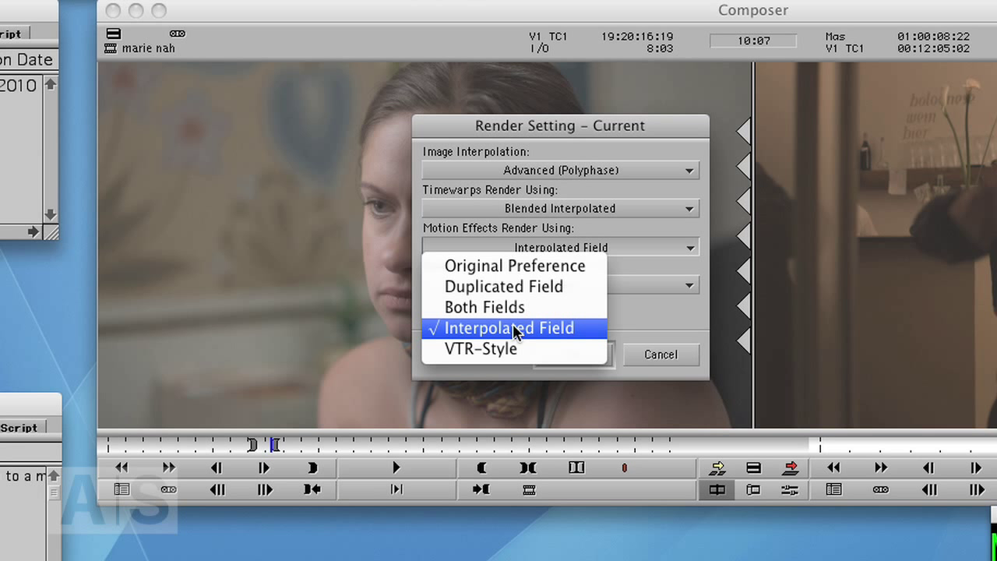
mouse_move(529, 323)
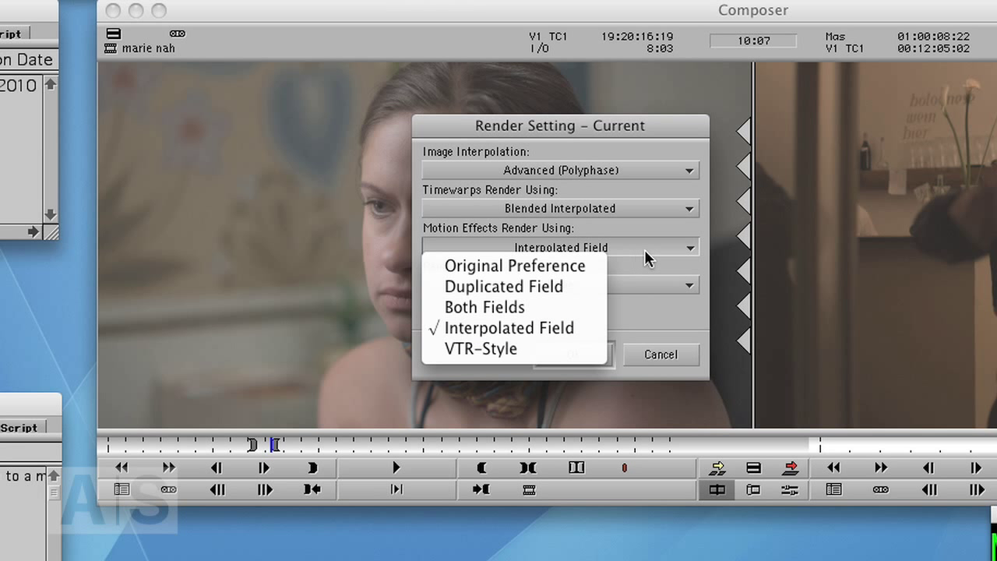
left_click(520, 327)
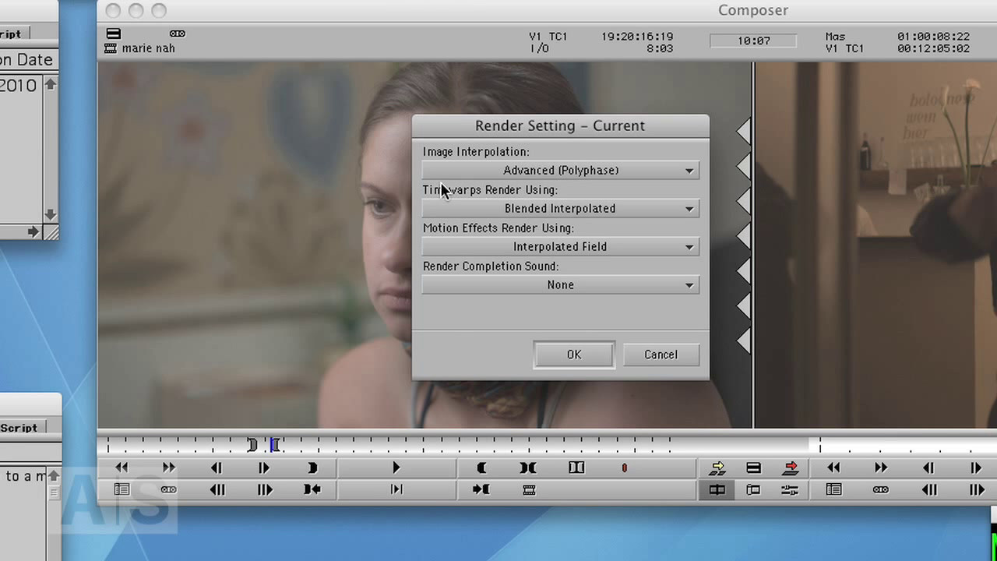
left_click(560, 208)
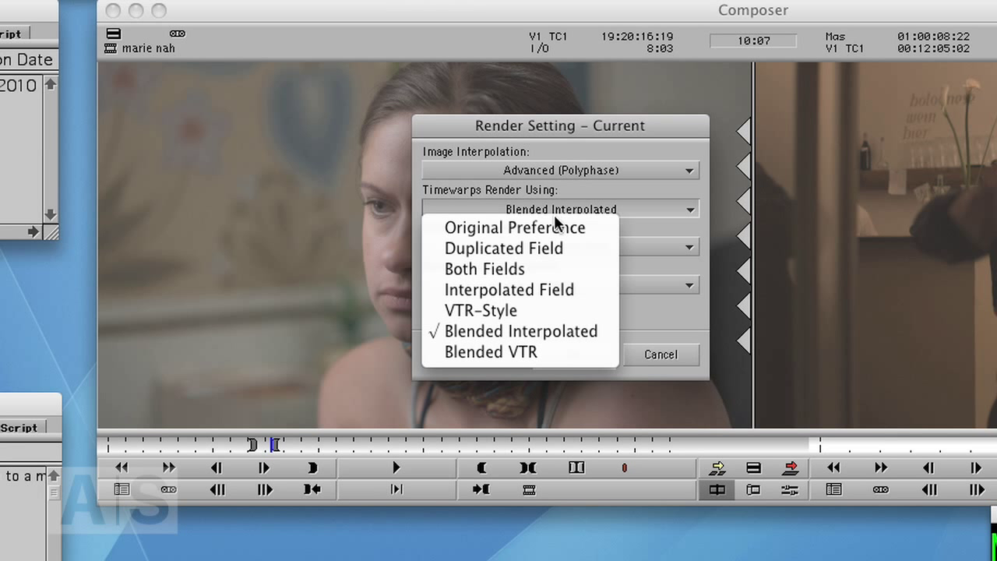
mouse_move(517, 352)
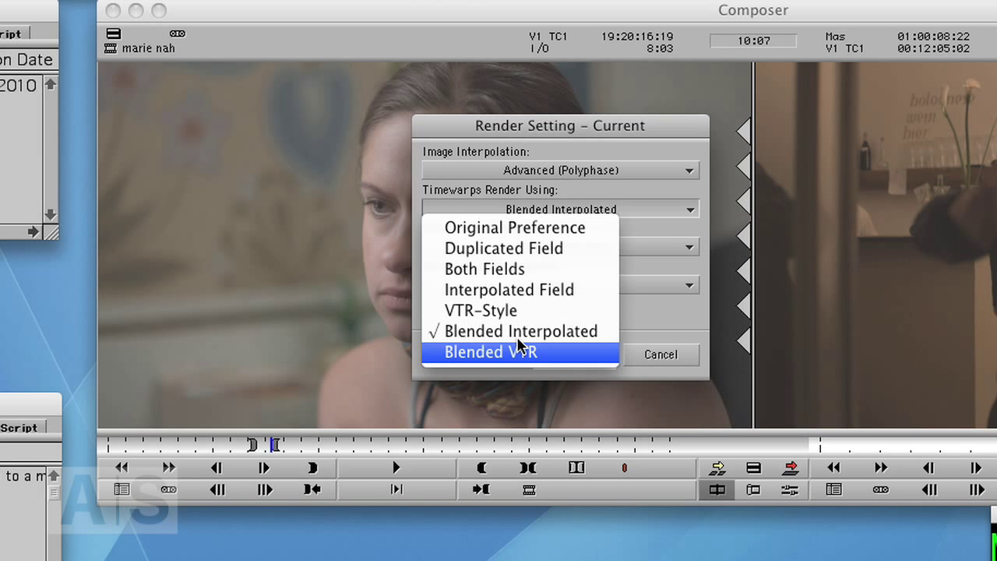
mouse_move(550, 352)
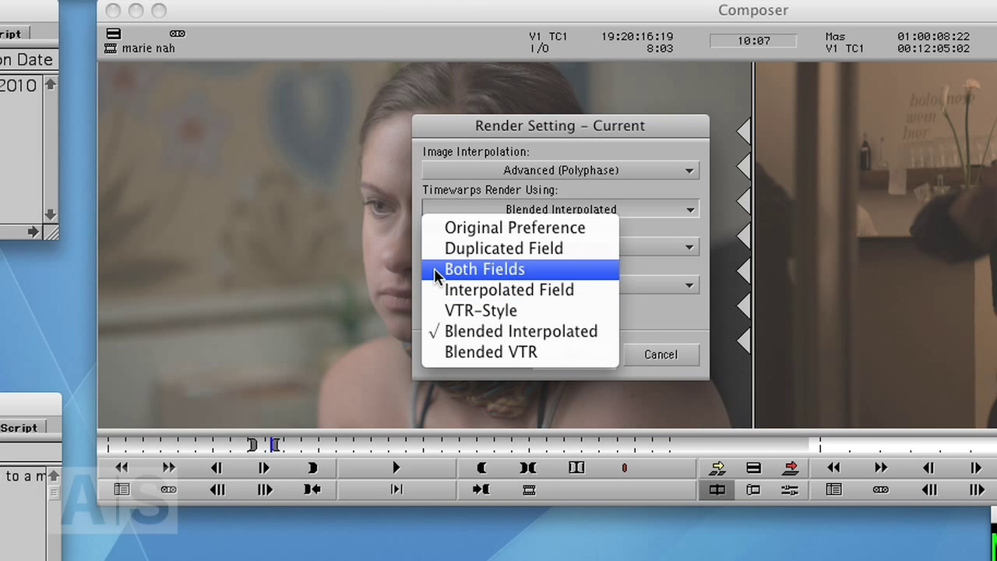
mouse_move(584, 201)
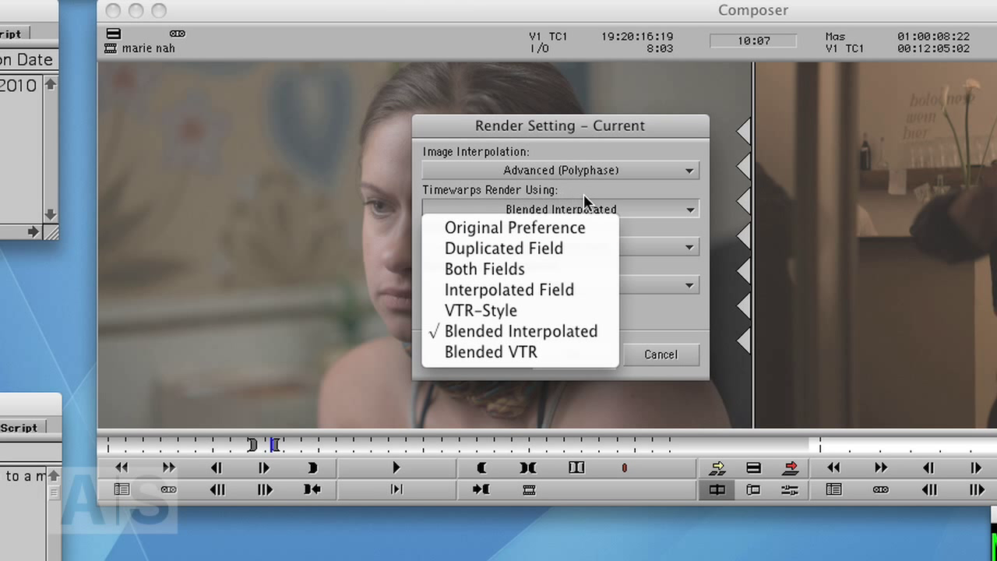
mouse_move(659, 216)
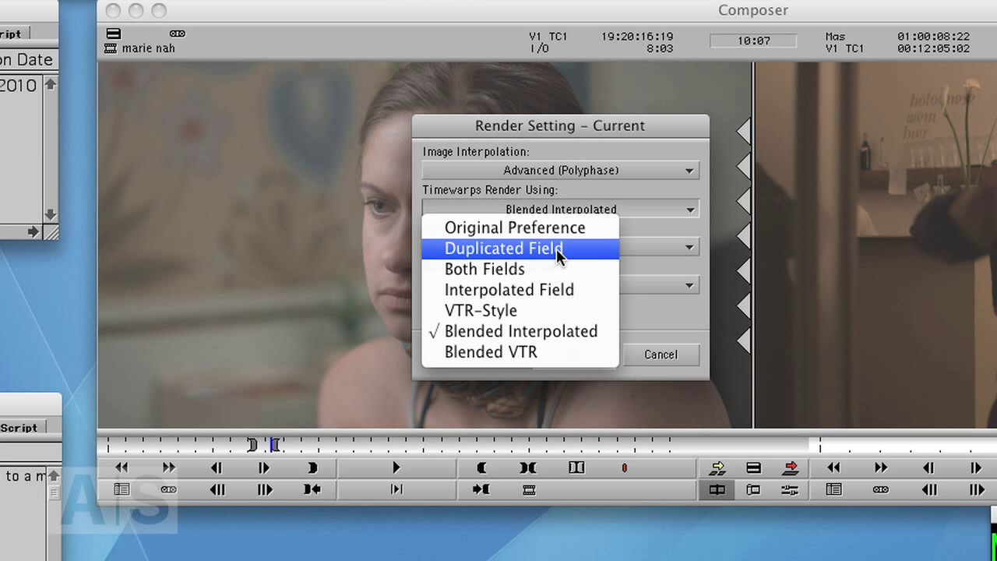
mouse_move(568, 258)
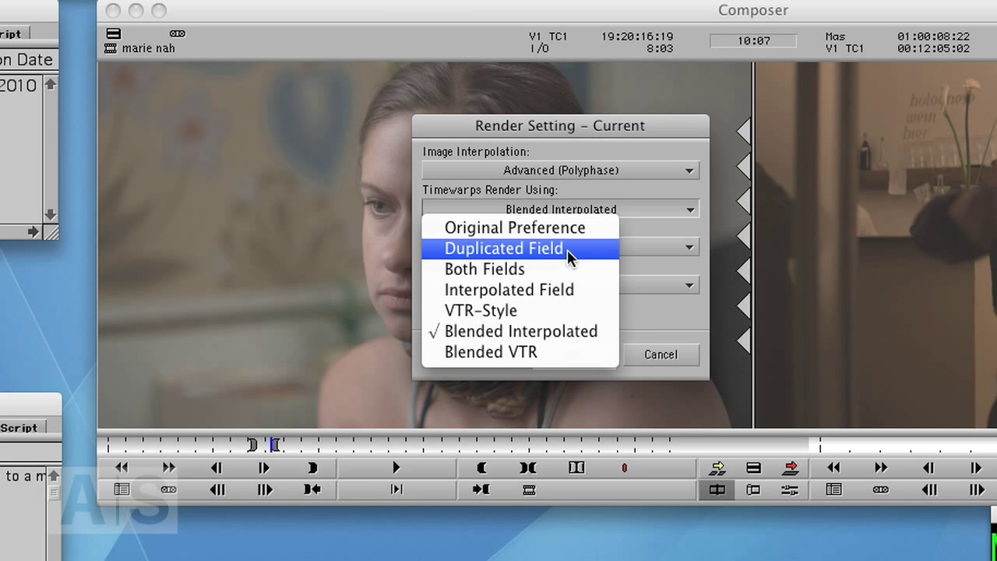
mouse_move(519, 290)
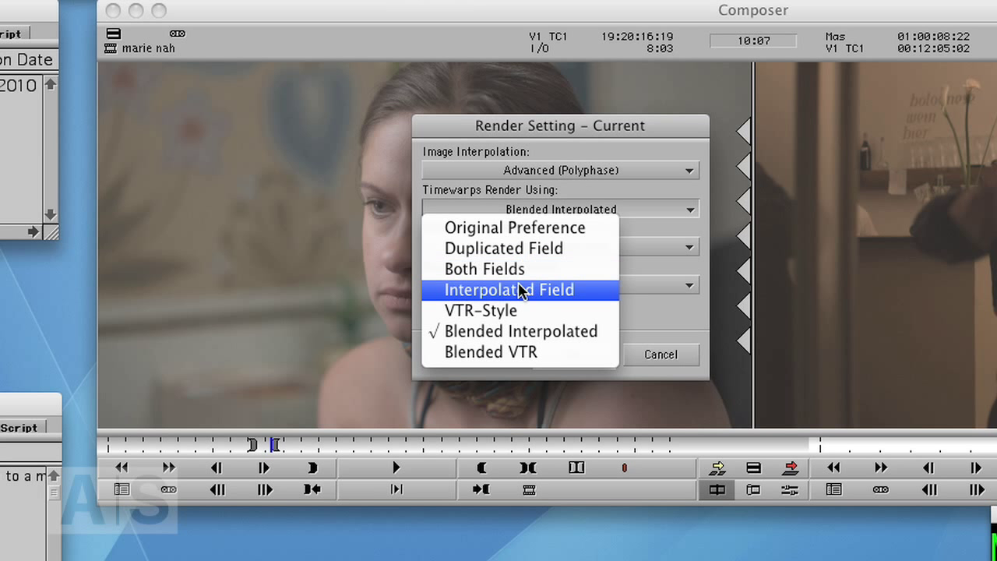
mouse_move(635, 232)
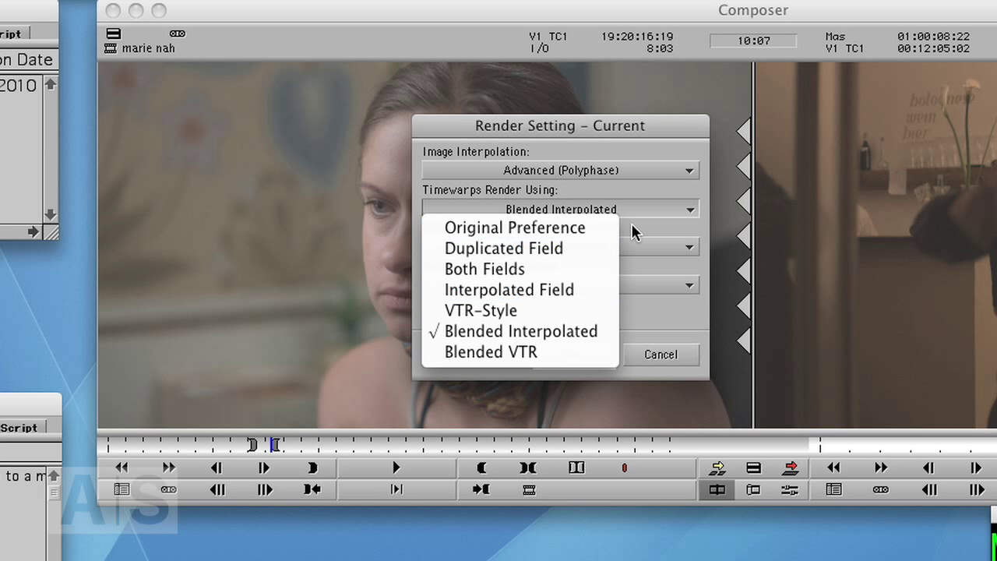
left_click(521, 332)
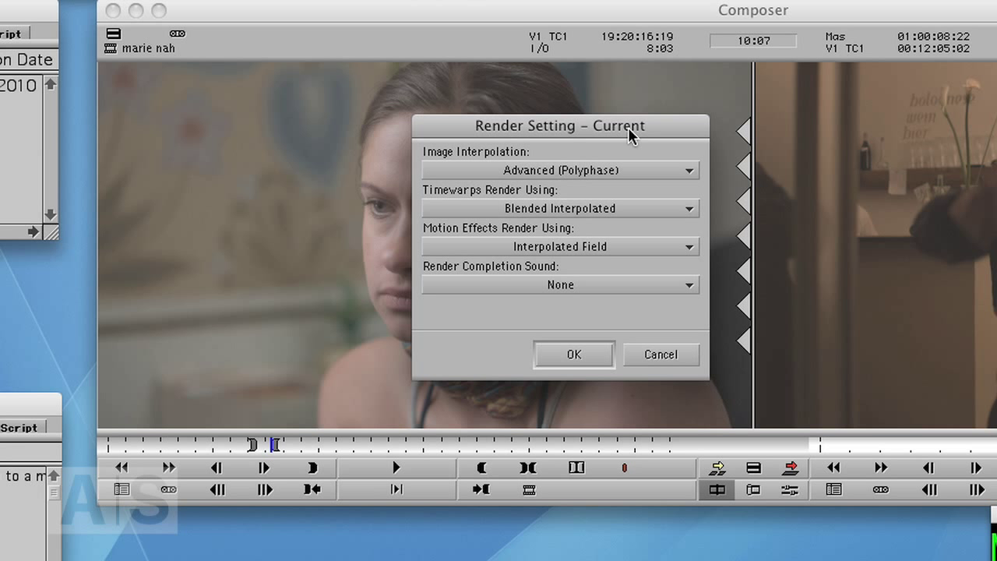
Step: Keep Advanced (Polyphase) interpolation and no completion sound, then confirm the Render Setting with OK
left_click(560, 169)
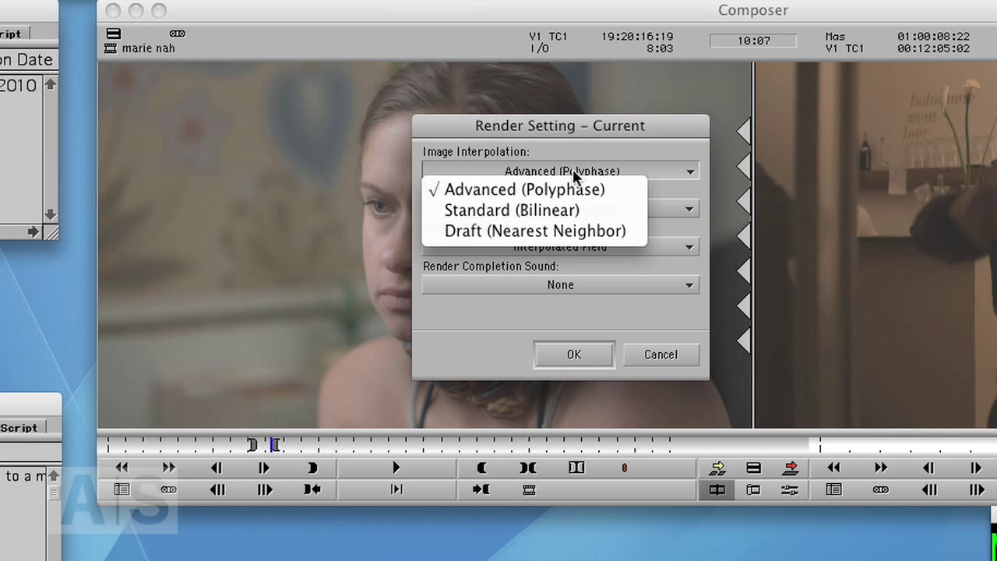
mouse_move(502, 190)
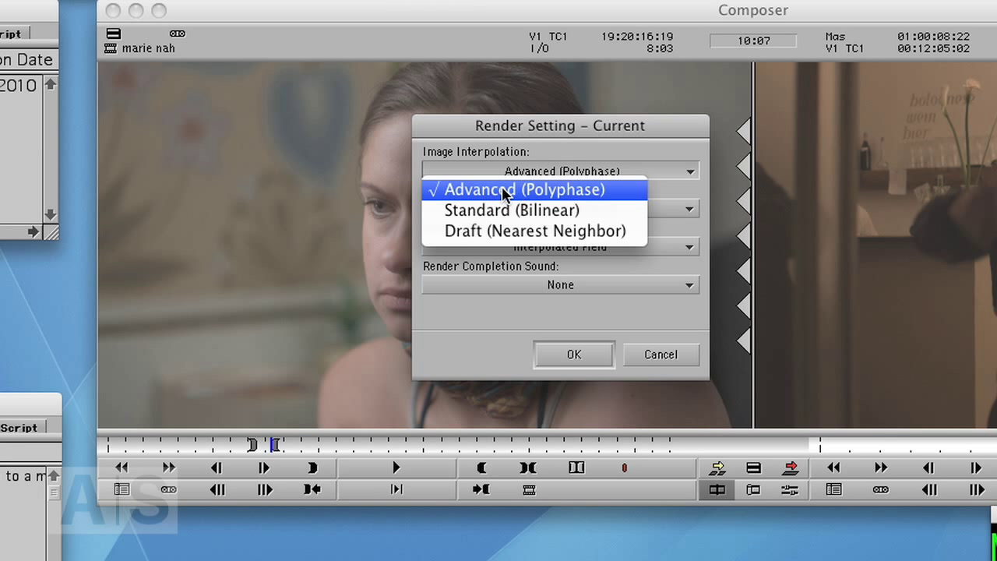
left_click(529, 189)
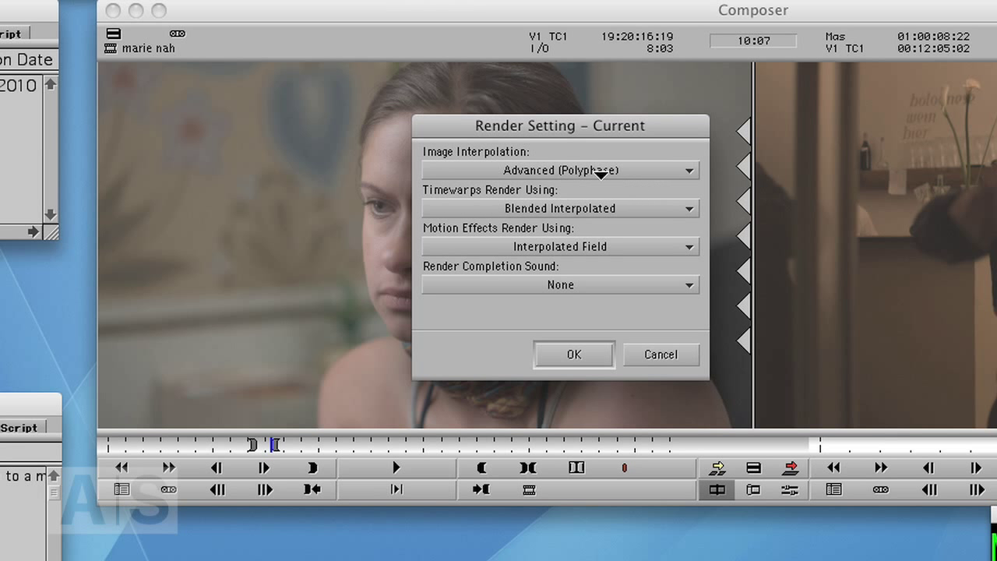
left_click(559, 284)
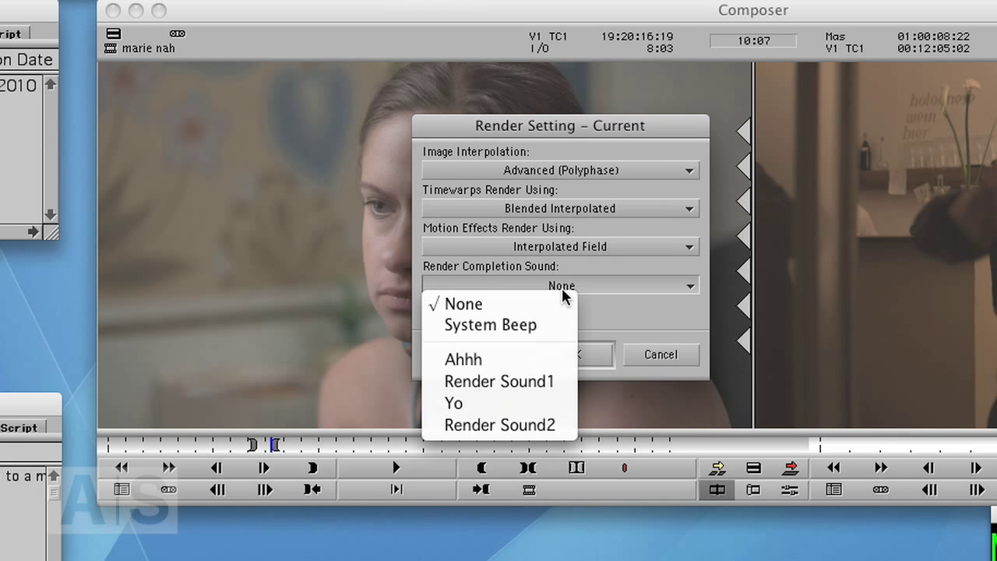
mouse_move(609, 292)
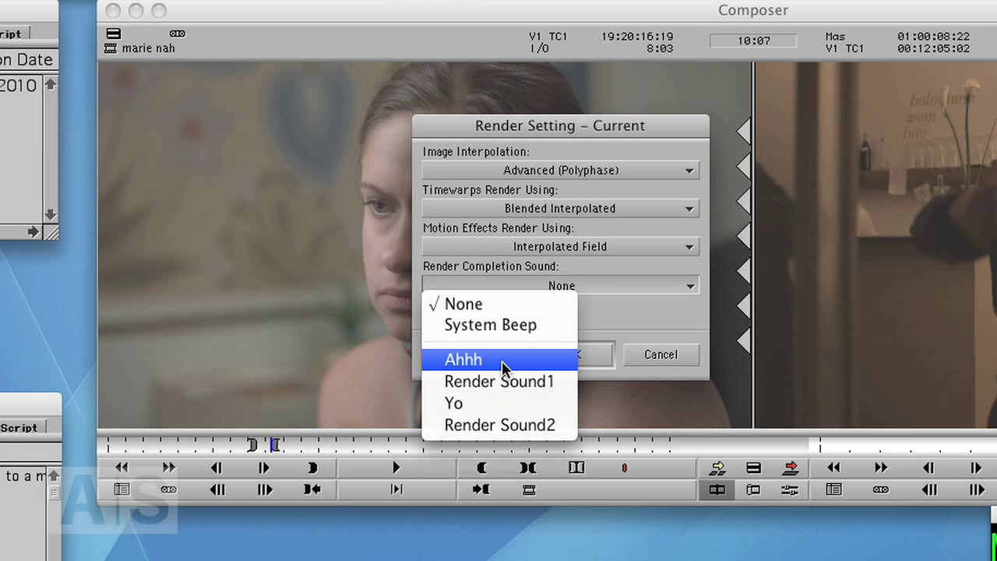
mouse_move(478, 403)
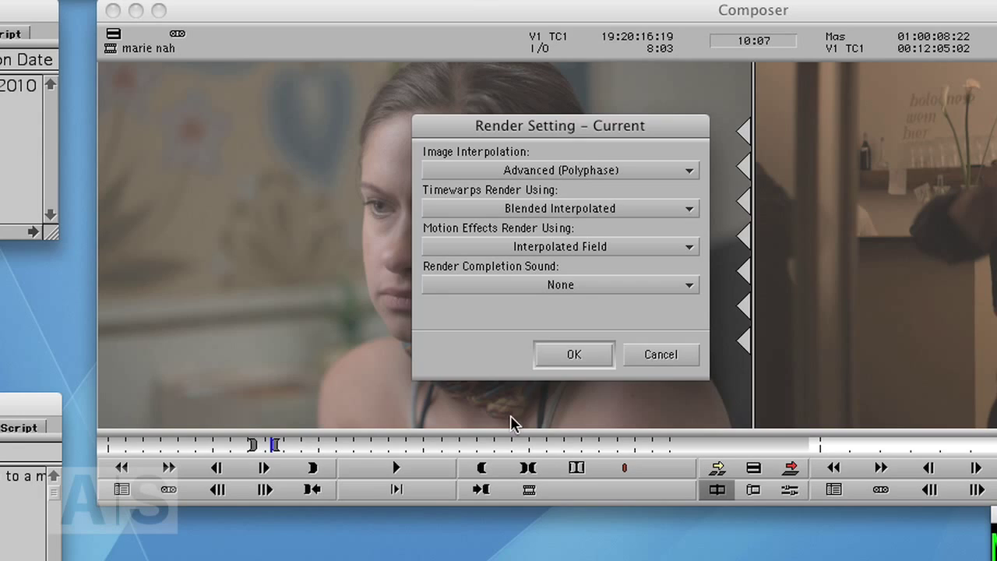
left_click(574, 354)
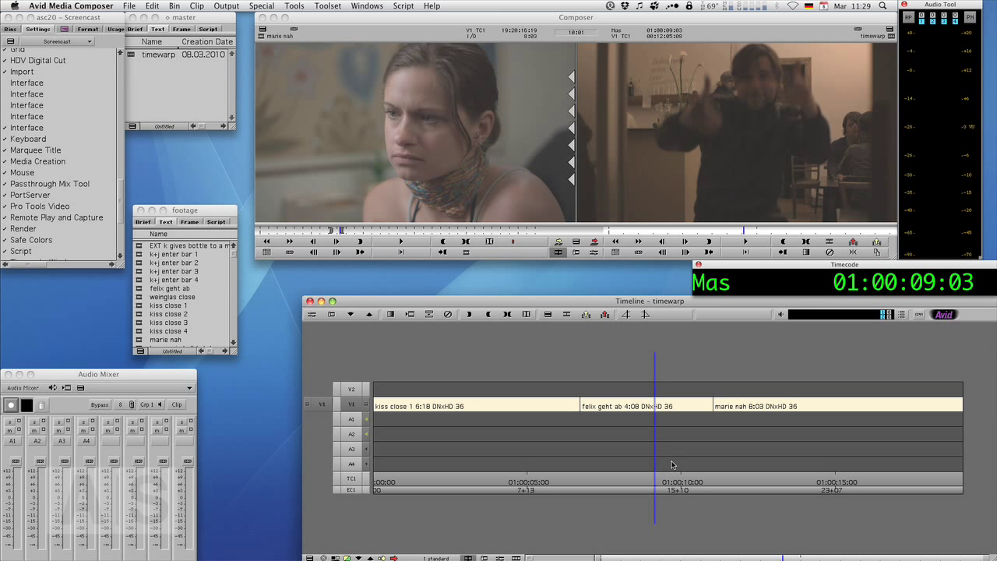
mouse_move(688, 455)
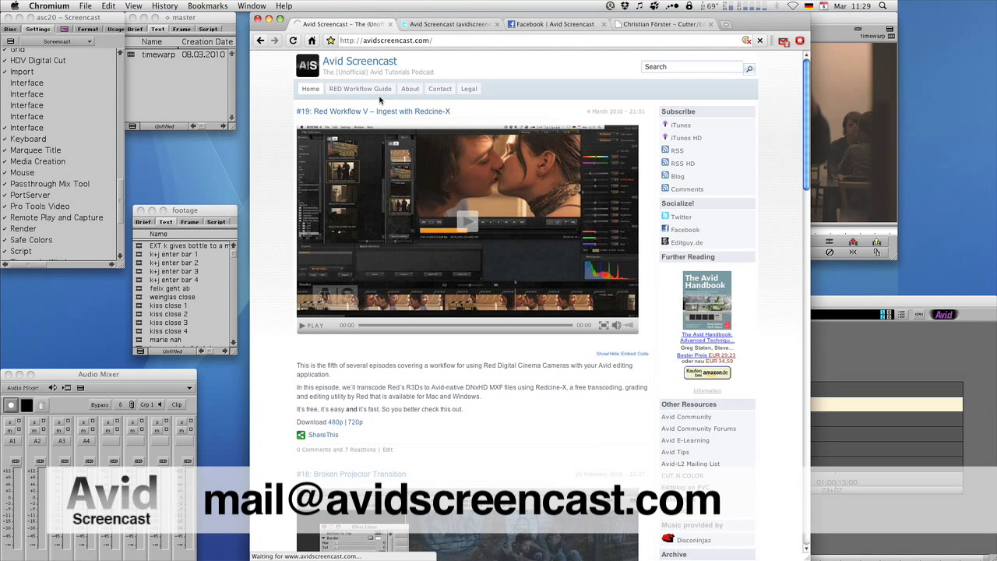
Step: Browse the avidscreencast Twitter and Facebook pages, ending on the editguy.de portfolio site
left_click(444, 25)
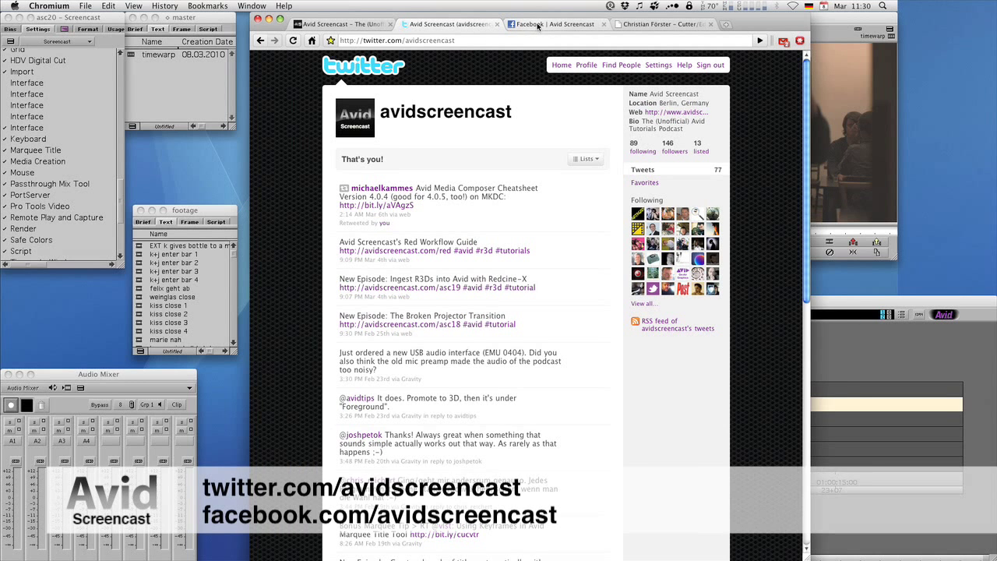
left_click(553, 24)
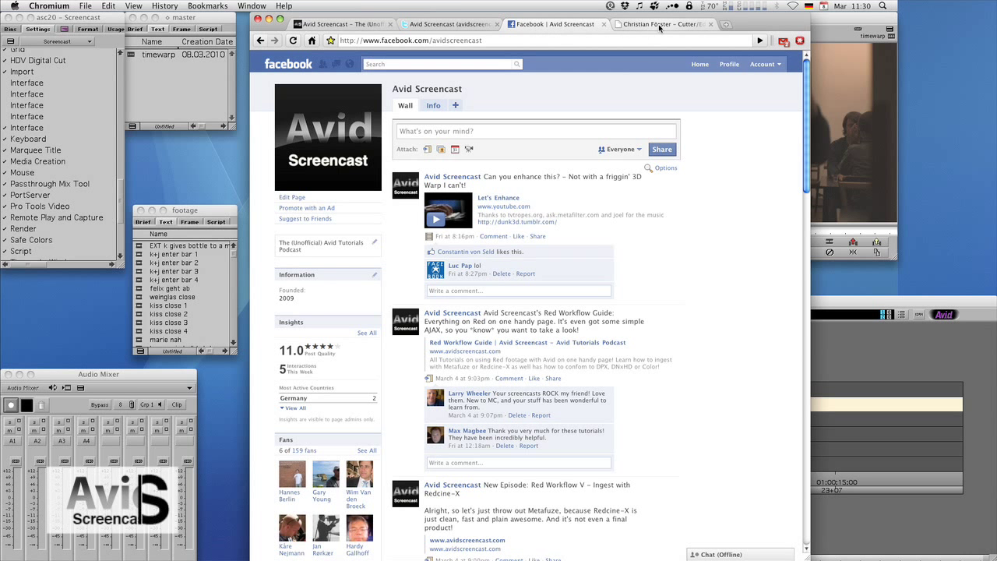
left_click(662, 24)
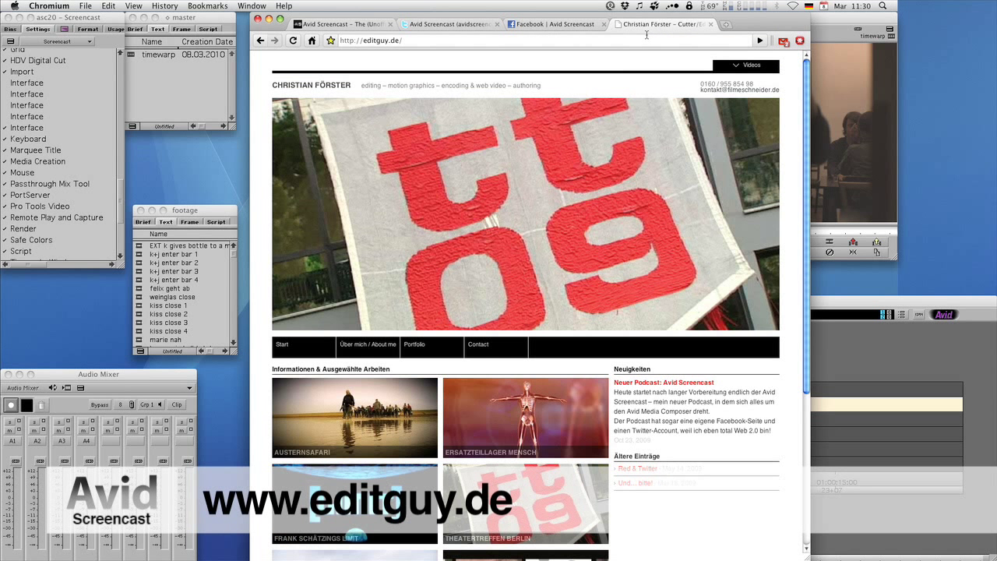